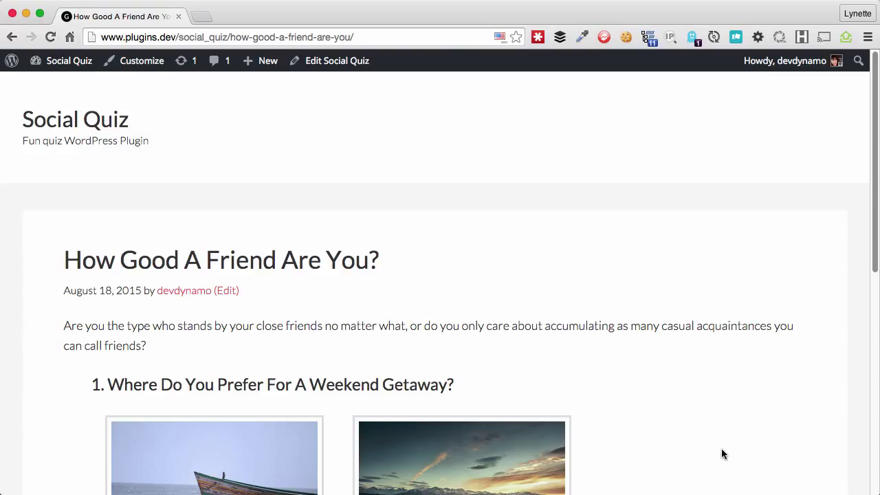
{"action": "mouse_move", "coordinate": [722, 451]}
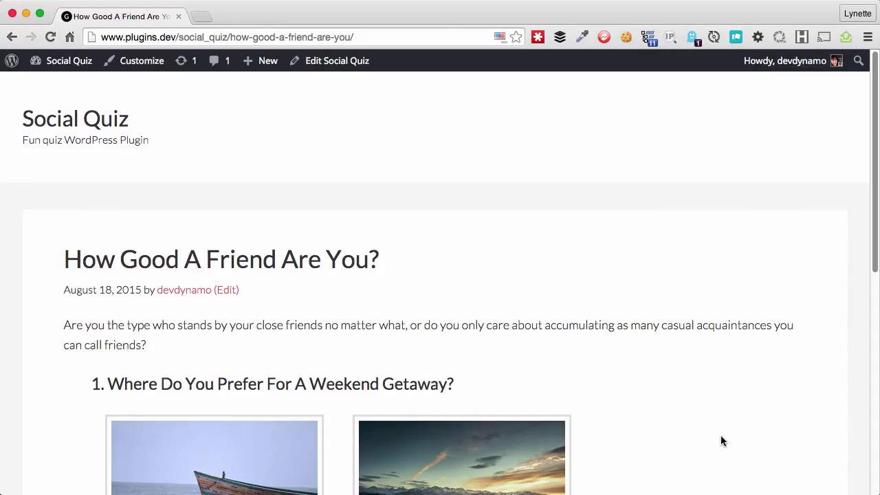
Reveal the sample quiz's result via Get Results
{"action": "scroll", "scroll_direction": "down", "scroll_amount": 3}
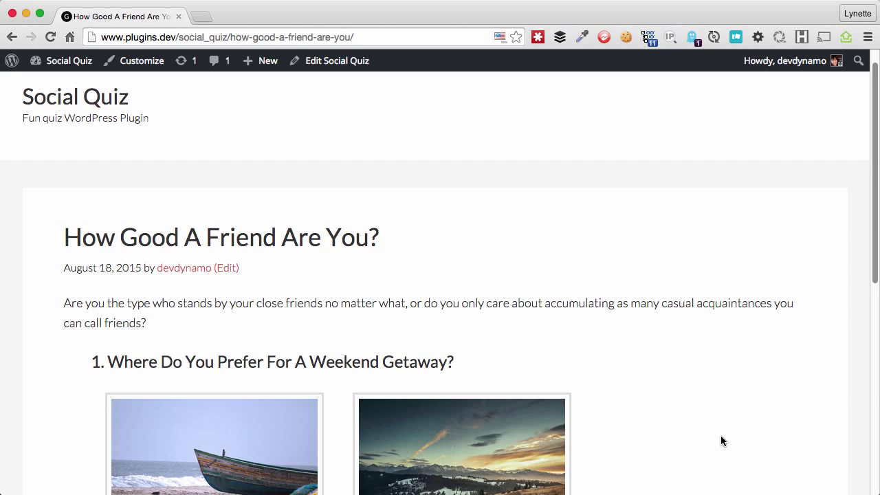
{"action": "scroll", "scroll_direction": "down", "scroll_amount": 3}
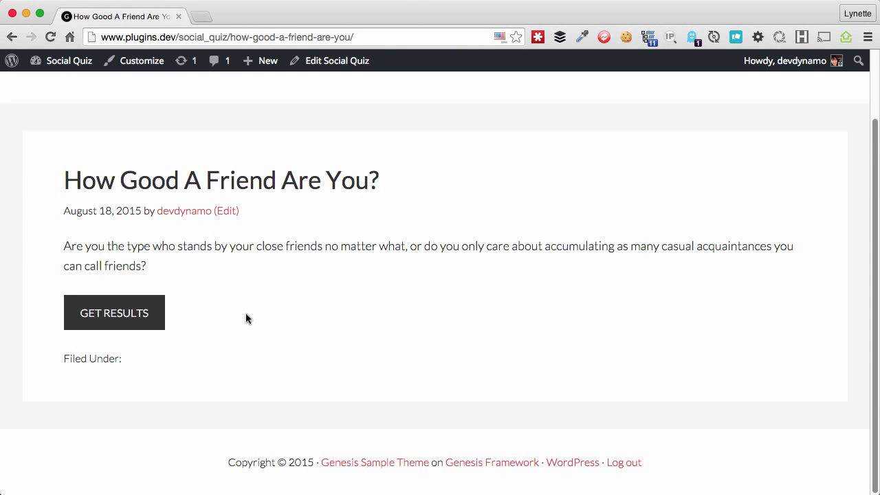
{"action": "left_click", "coordinate": [114, 312]}
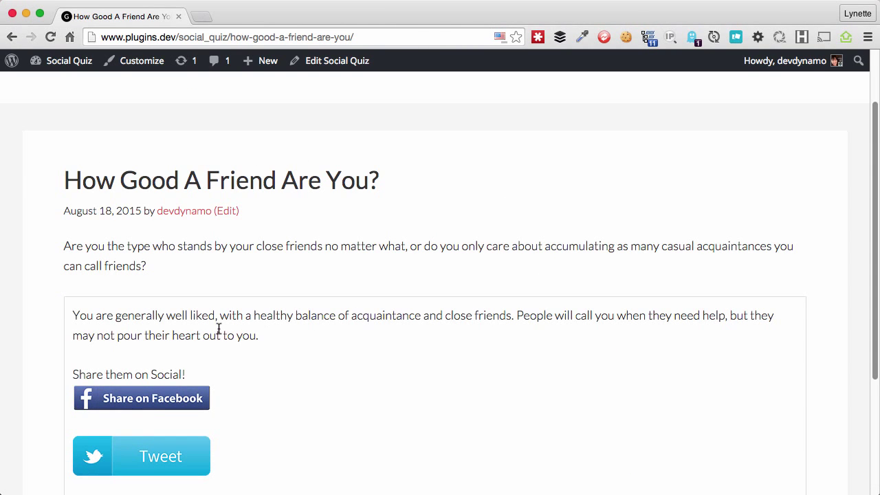
Share the quiz result to Facebook and review the Post to Facebook popup
{"action": "left_click", "coordinate": [140, 399]}
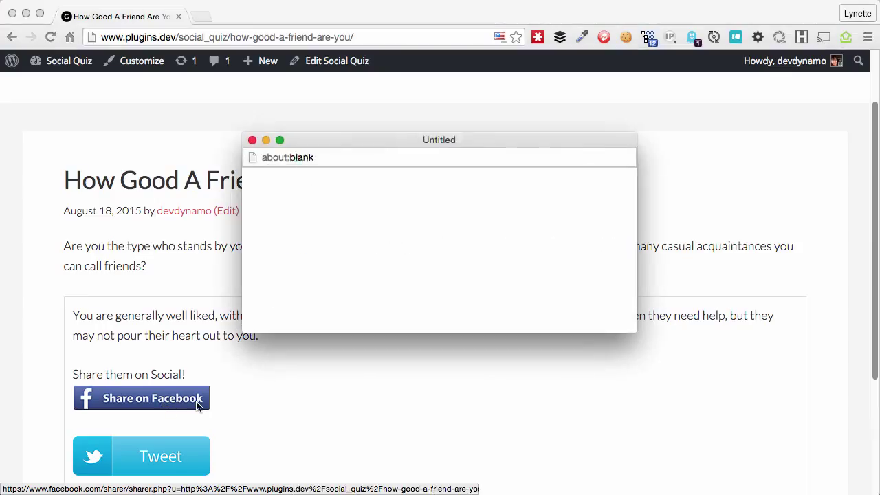
{"action": "left_click", "coordinate": [140, 399]}
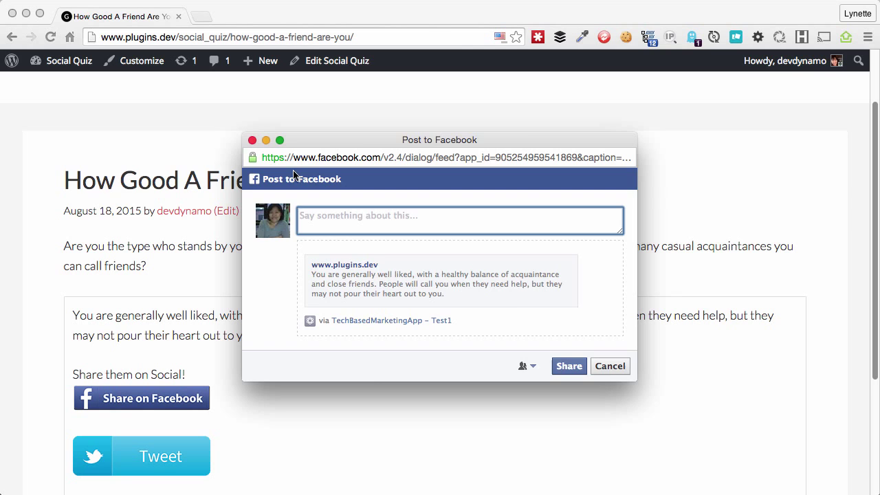
{"action": "left_click", "coordinate": [609, 366]}
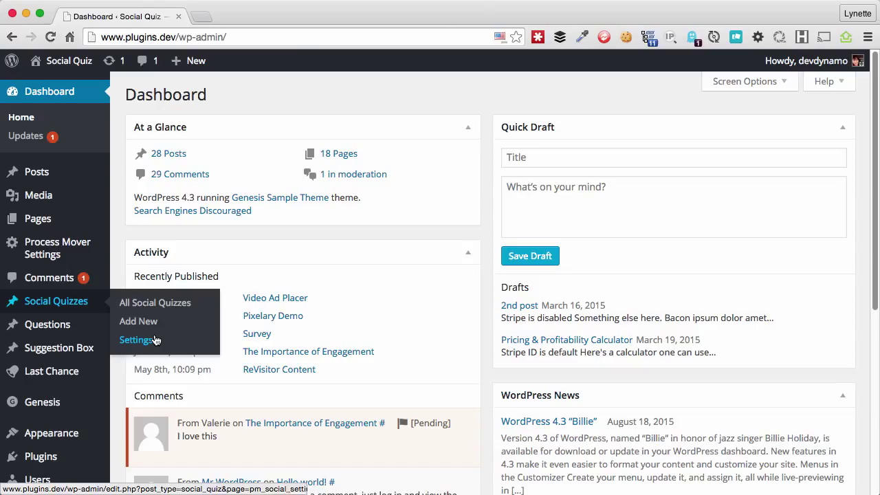
{"action": "left_click", "coordinate": [135, 339]}
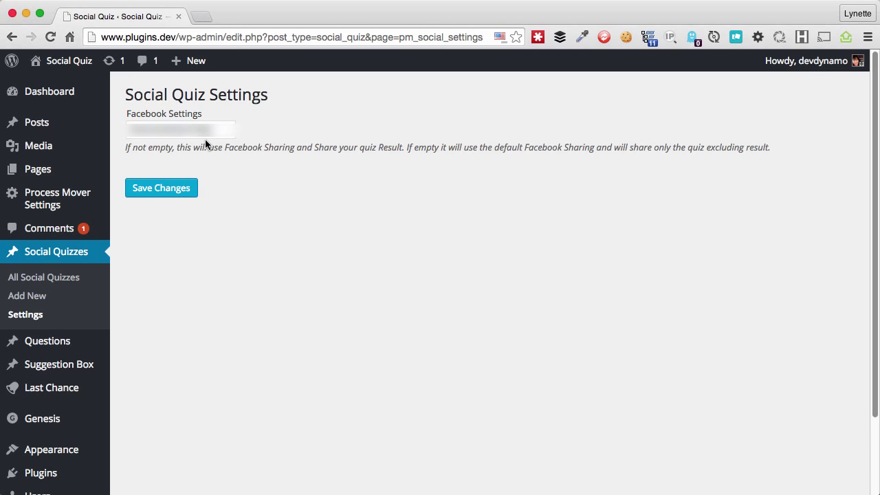
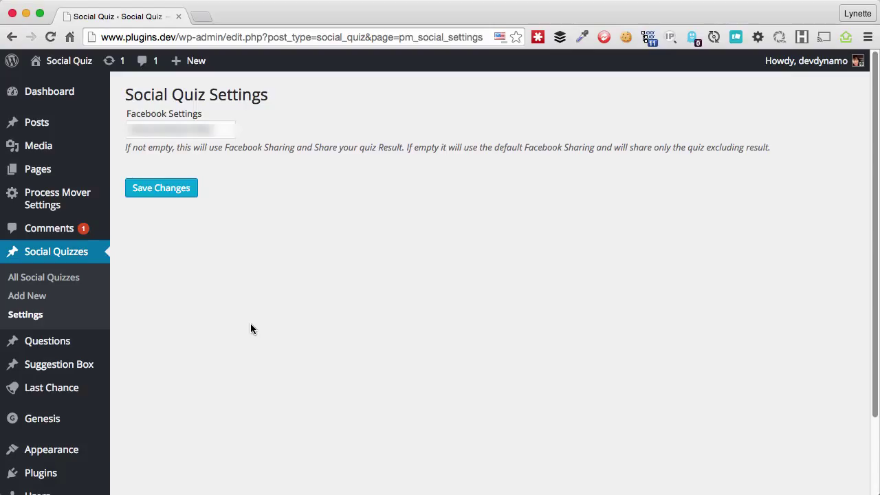
{"action": "mouse_move", "coordinate": [47, 341]}
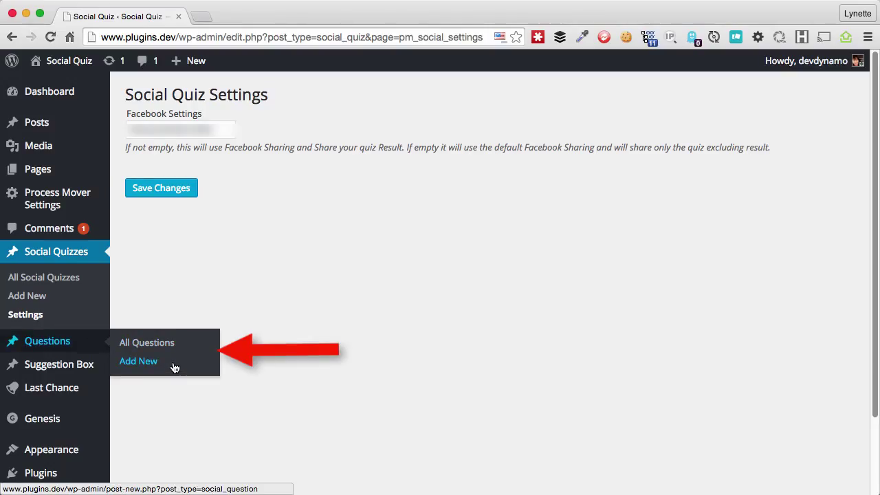
Create a new question 'You are served unfamiliar food. What do you do?' with text answers
{"action": "left_click", "coordinate": [137, 360]}
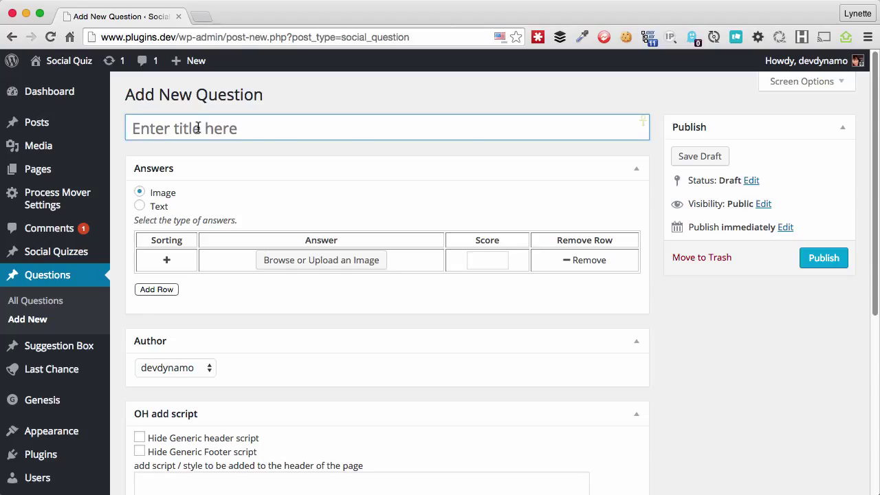
{"action": "type", "text": "You are served unfamiliar food. What do you do?"}
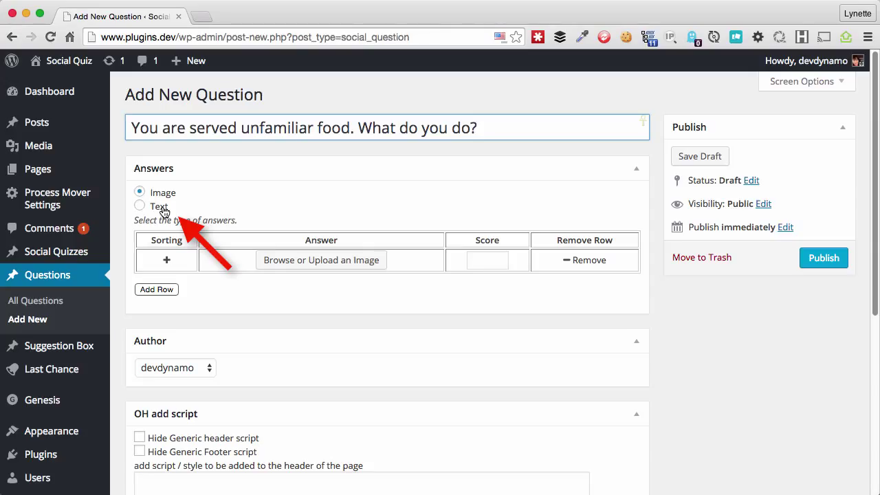
{"action": "left_click", "coordinate": [140, 206]}
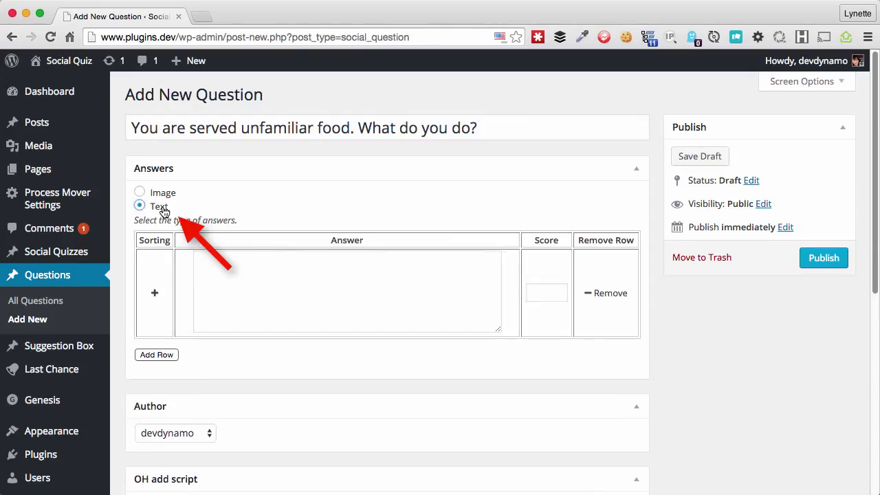
Add answers Refuse Politely (score 1) and Eat It Up (score 10) and publish the question
{"action": "left_click", "coordinate": [347, 291]}
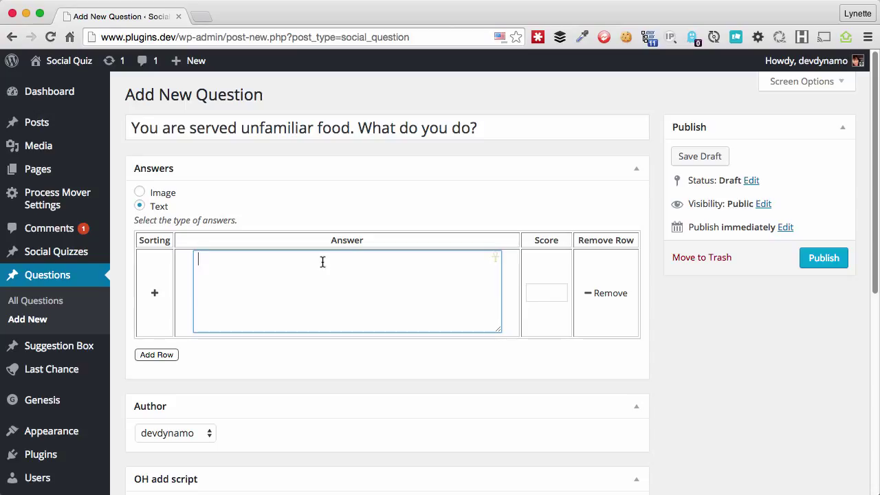
{"action": "type", "text": "Refuse Politely"}
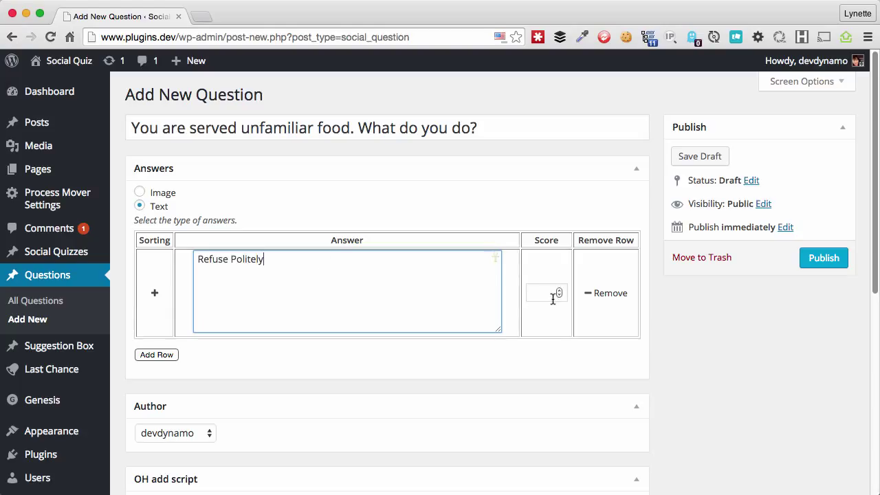
{"action": "type", "text": "1"}
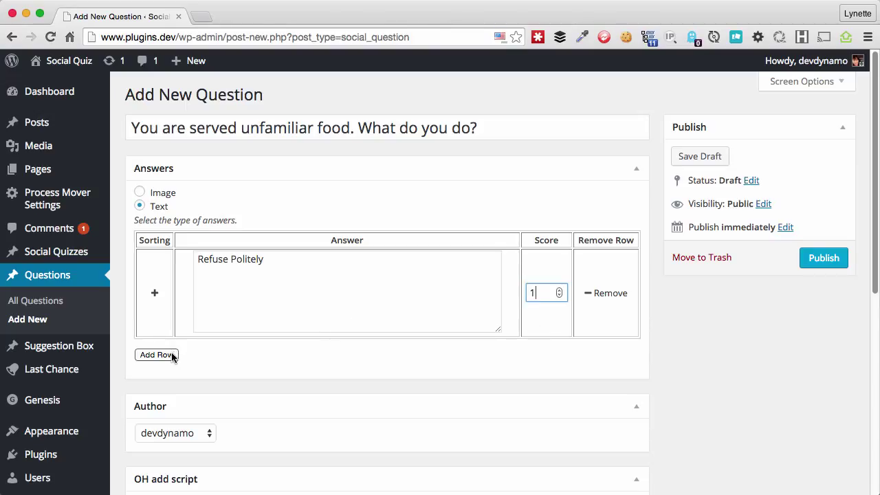
{"action": "left_click", "coordinate": [157, 355]}
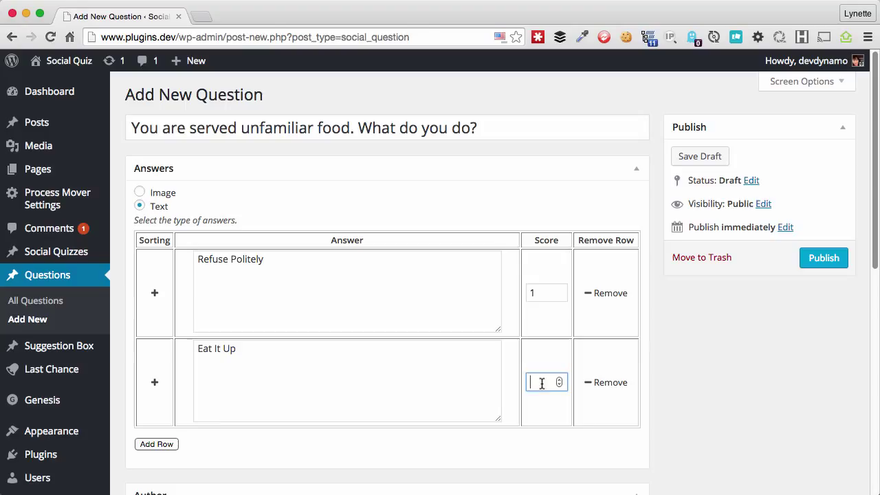
{"action": "type", "text": "10"}
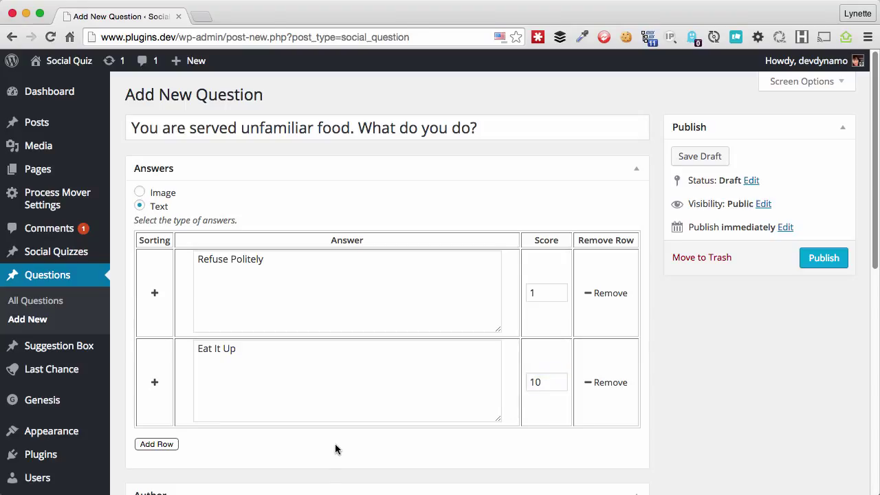
{"action": "mouse_move", "coordinate": [219, 454]}
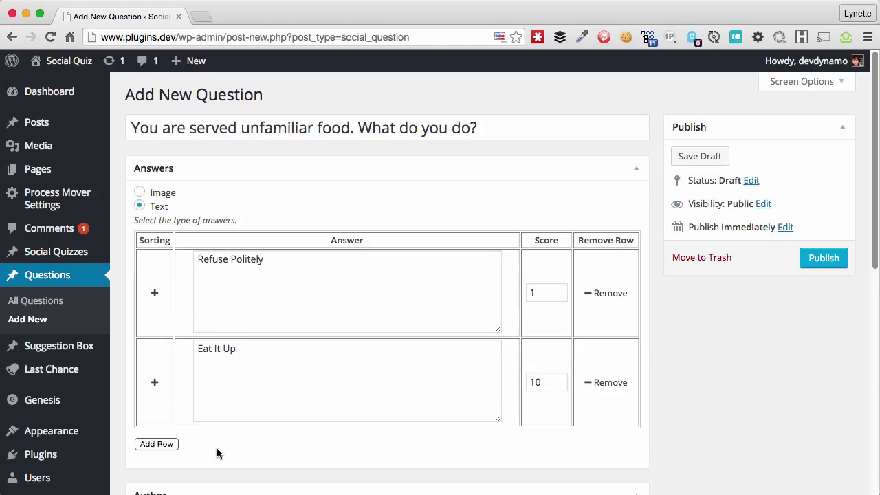
{"action": "mouse_move", "coordinate": [545, 420]}
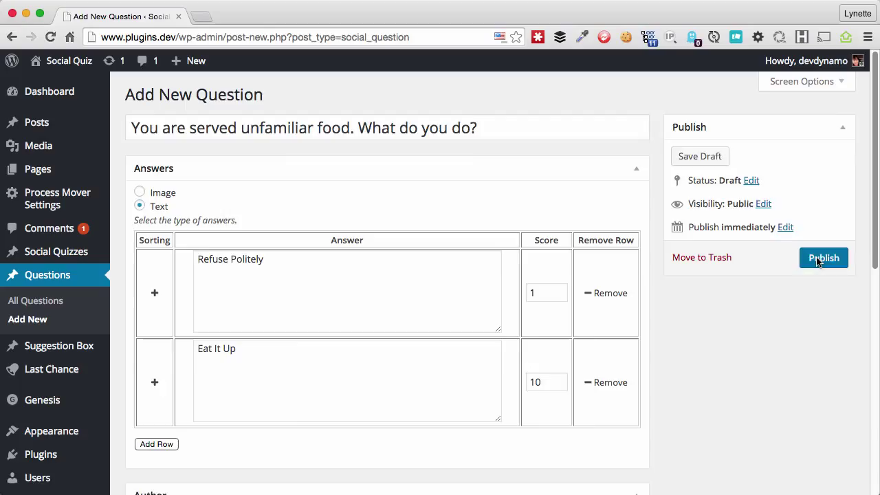
{"action": "left_click", "coordinate": [821, 257]}
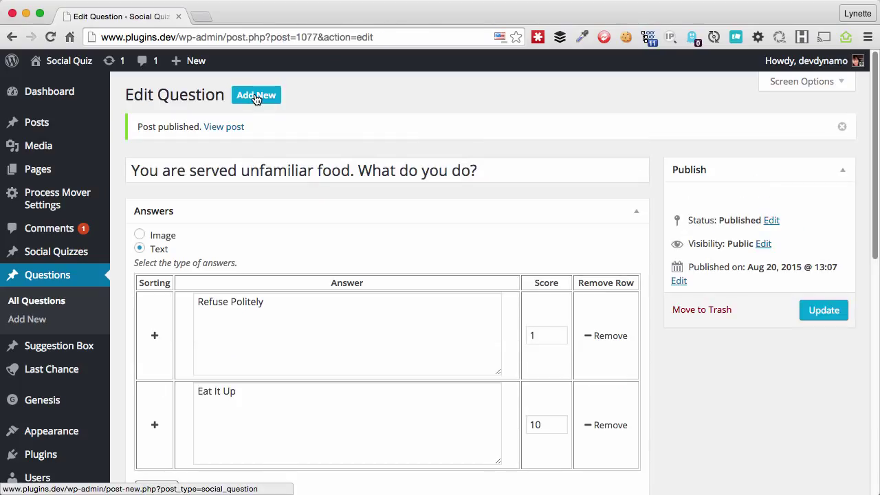
Publish the zipline vacation question with text answers Say No Way! and Lead The Pack (score 10)
{"action": "left_click", "coordinate": [256, 95]}
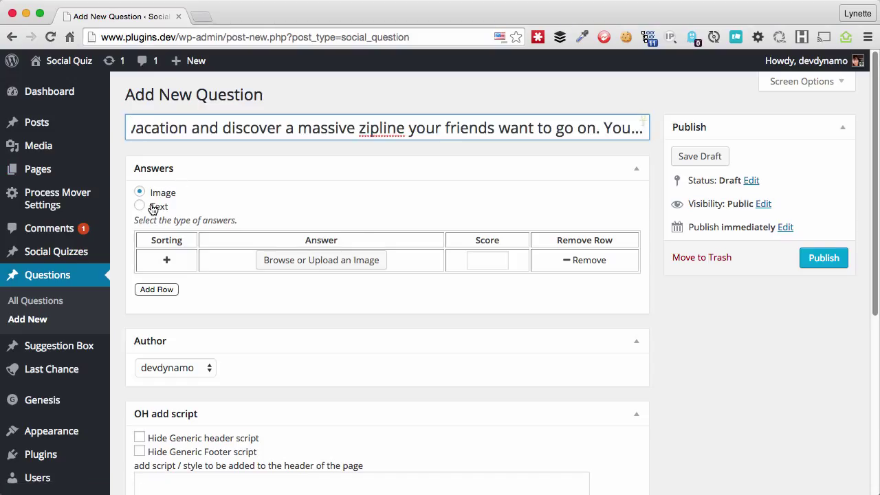
{"action": "left_click", "coordinate": [140, 206]}
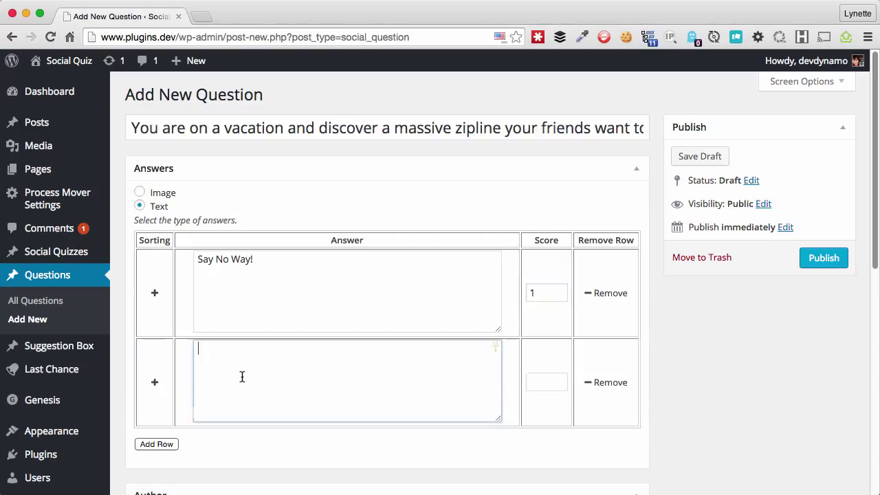
{"action": "type", "text": "Lead The Pack"}
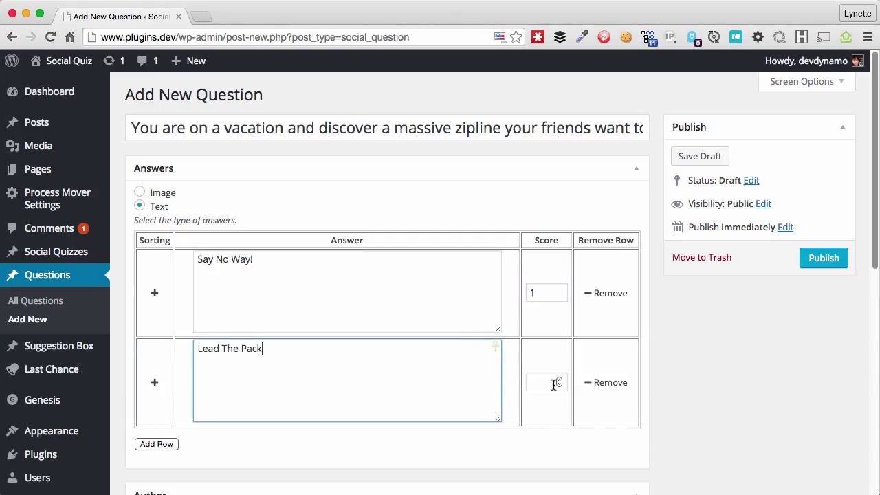
{"action": "type", "text": "10"}
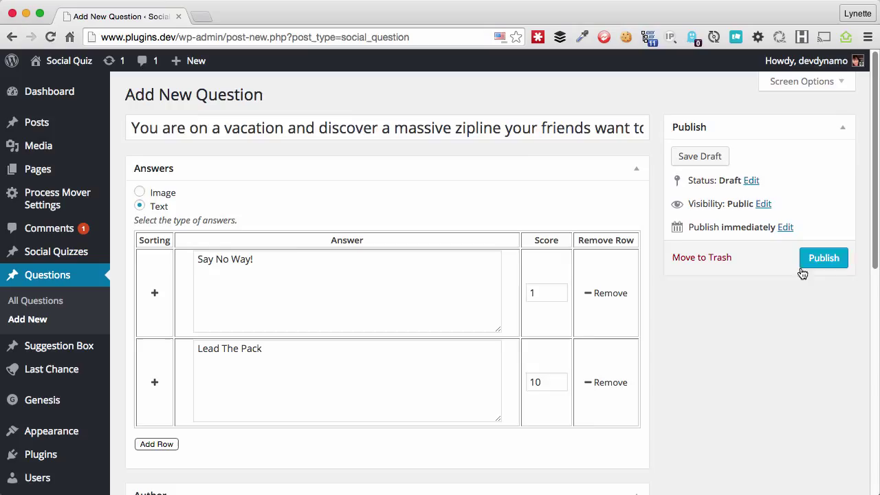
{"action": "left_click", "coordinate": [823, 258]}
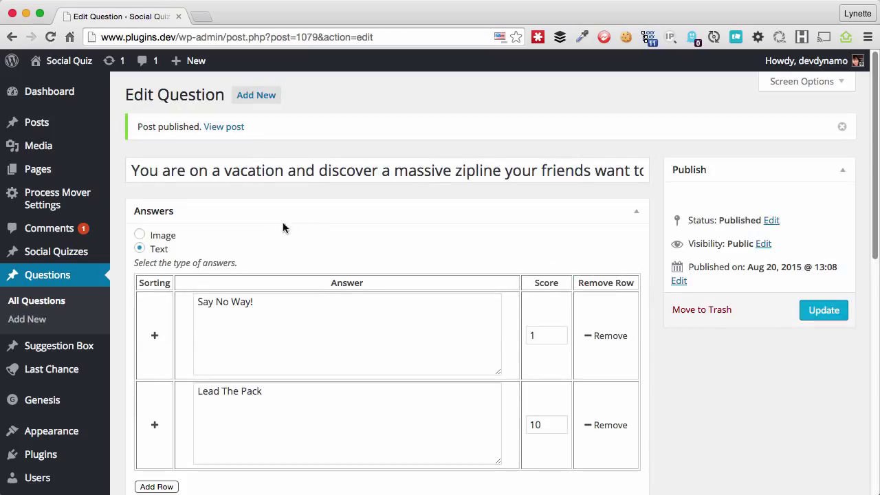
{"action": "left_click", "coordinate": [28, 318]}
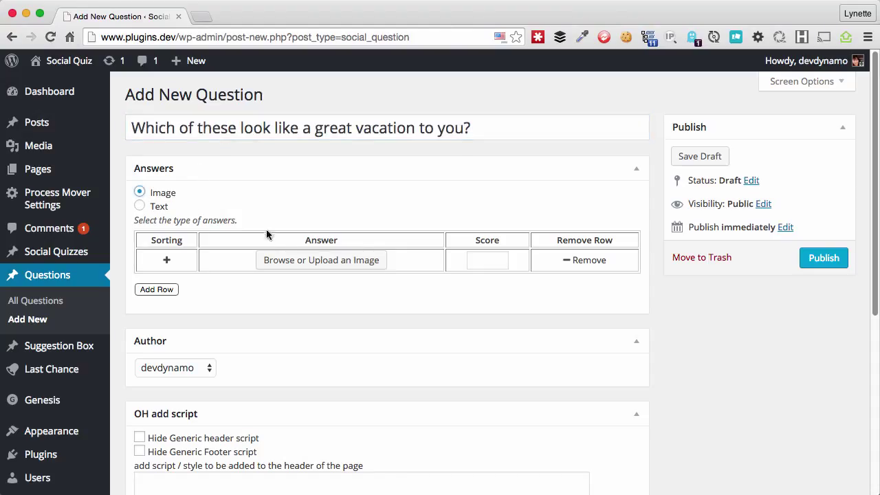
Set the beach photo with the boat as the first image answer
{"action": "left_click", "coordinate": [321, 260]}
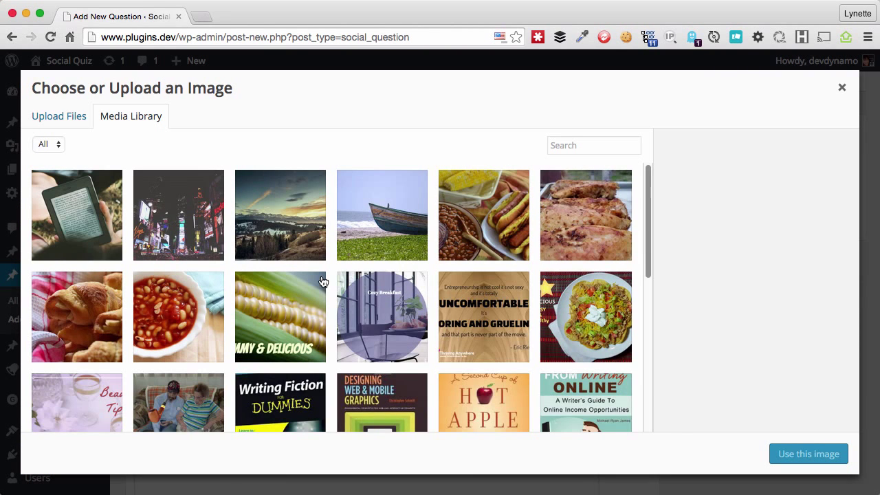
{"action": "mouse_move", "coordinate": [356, 234]}
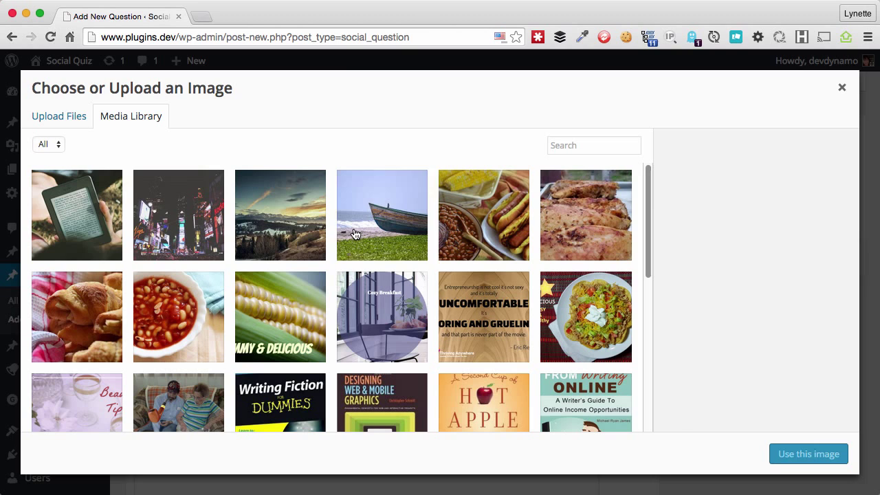
{"action": "left_click", "coordinate": [382, 214]}
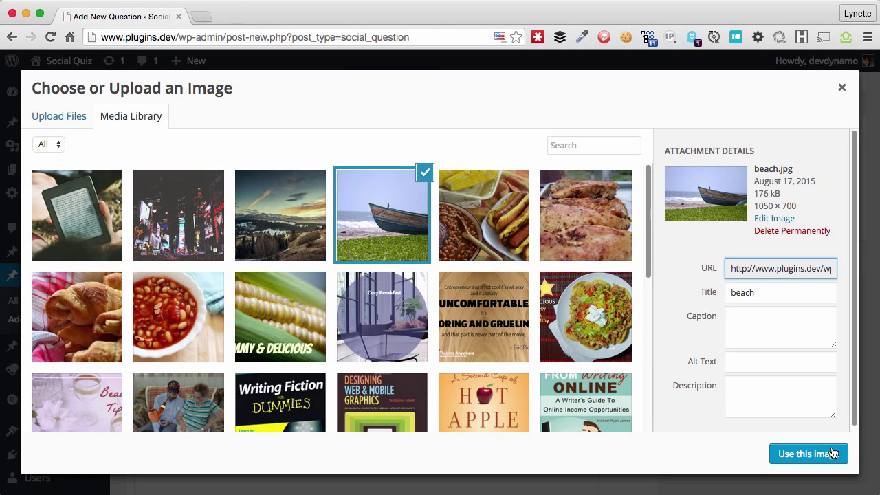
{"action": "left_click", "coordinate": [808, 454]}
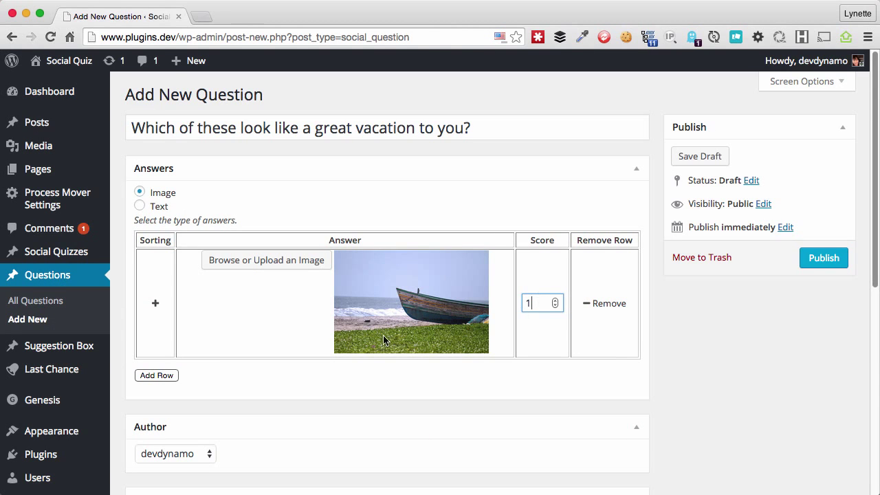
{"action": "left_click", "coordinate": [157, 375]}
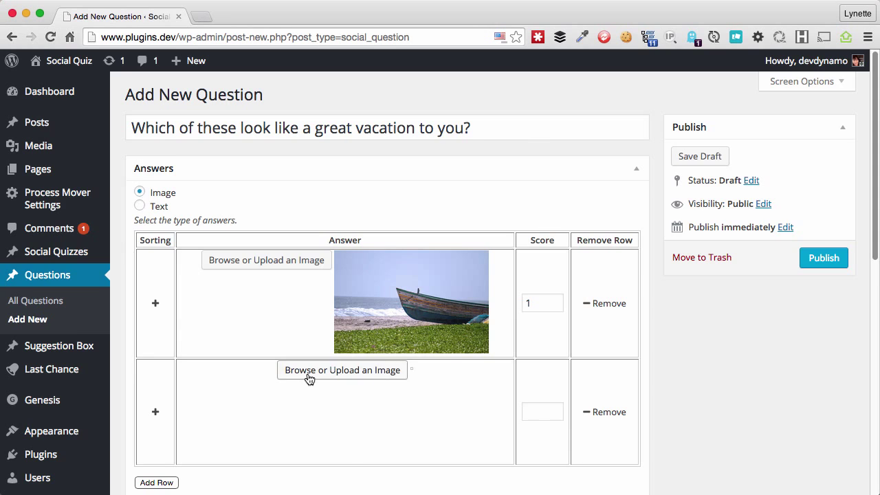
Add the mountain photo as the second answer with its score and publish the question
{"action": "left_click", "coordinate": [340, 369]}
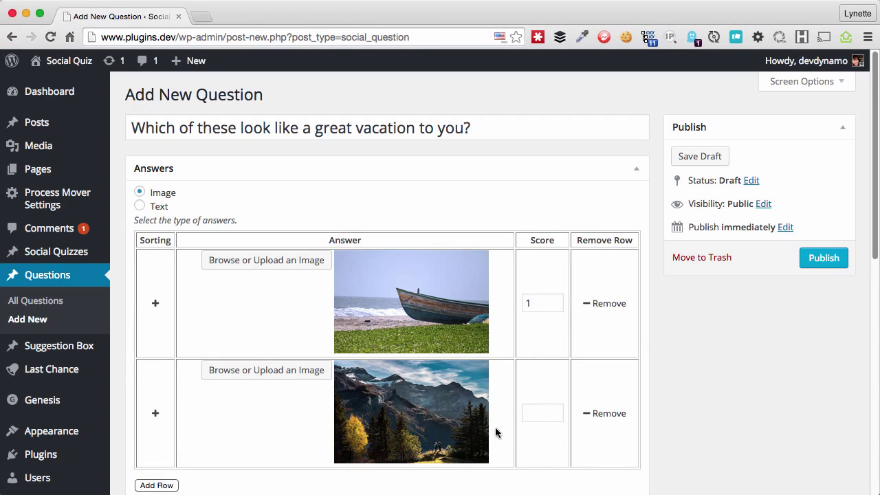
{"action": "left_click", "coordinate": [542, 412]}
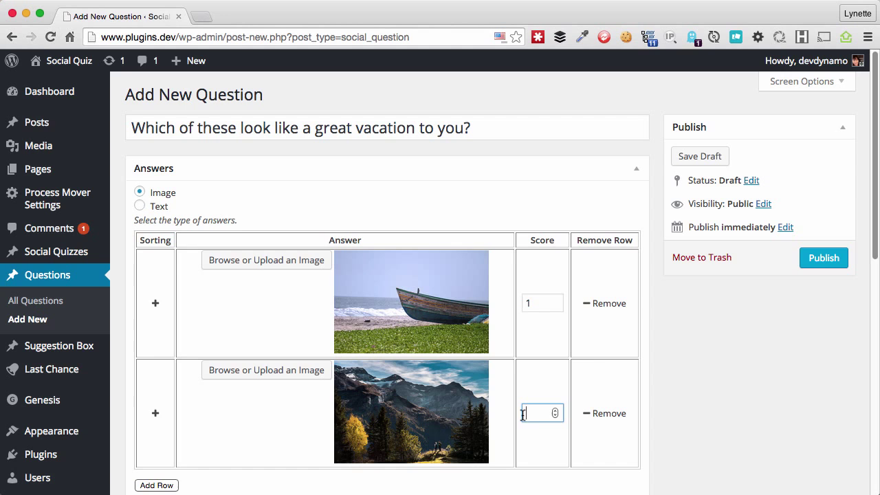
{"action": "type", "text": "0"}
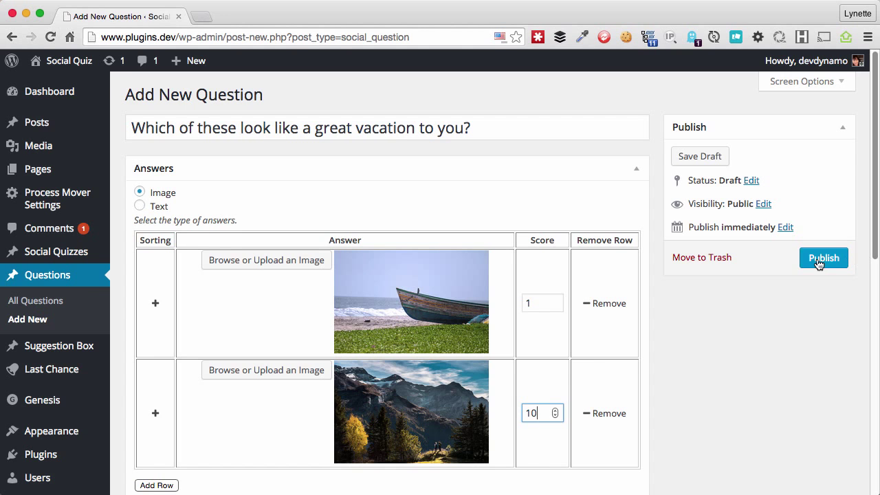
{"action": "left_click", "coordinate": [822, 257]}
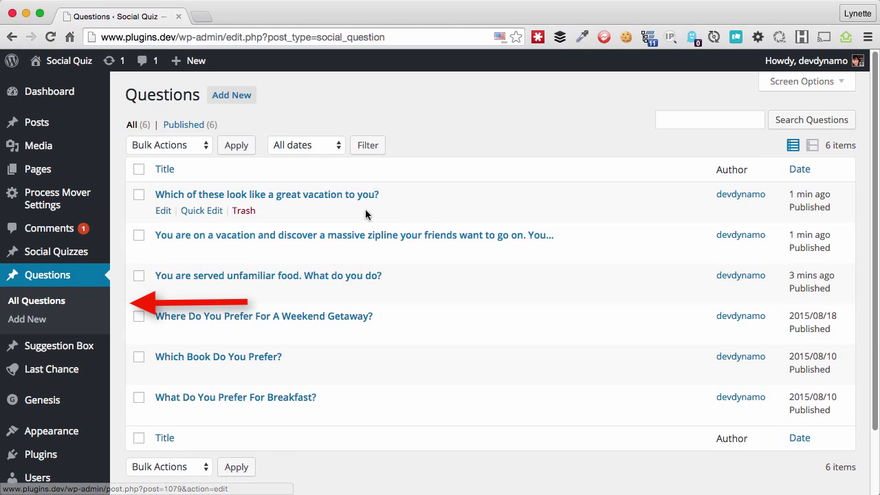
{"action": "mouse_move", "coordinate": [311, 314]}
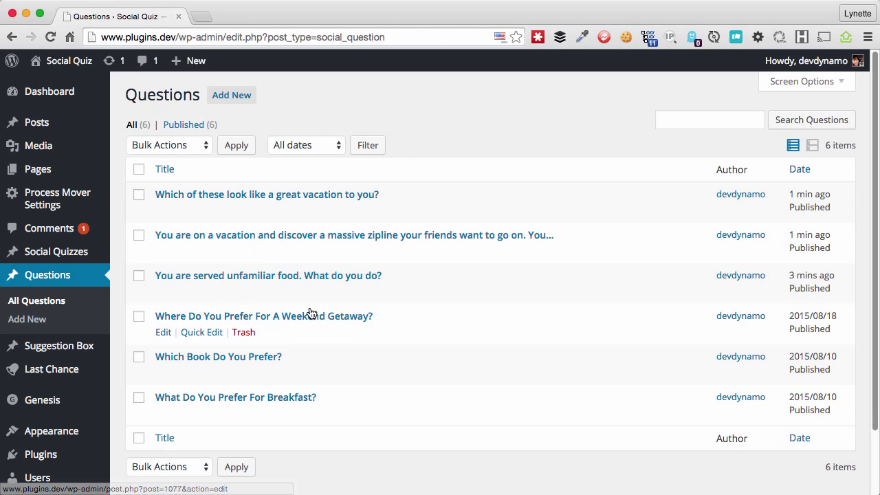
{"action": "mouse_move", "coordinate": [310, 250]}
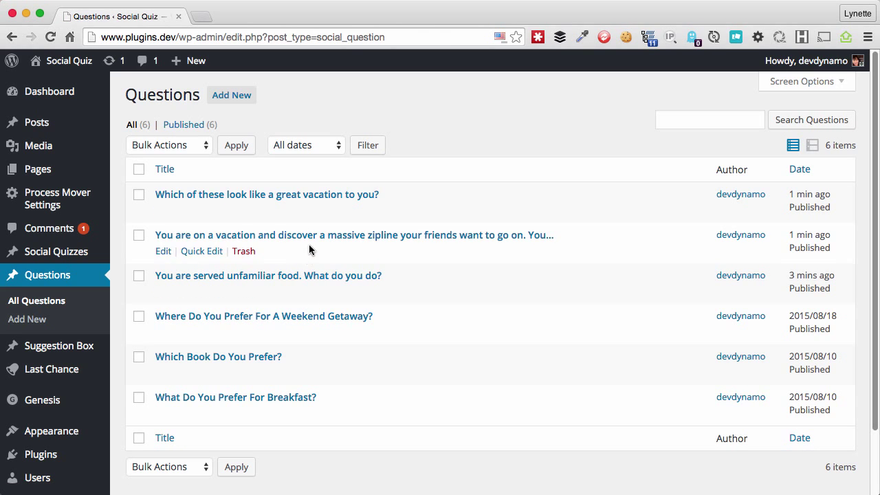
{"action": "mouse_move", "coordinate": [245, 272]}
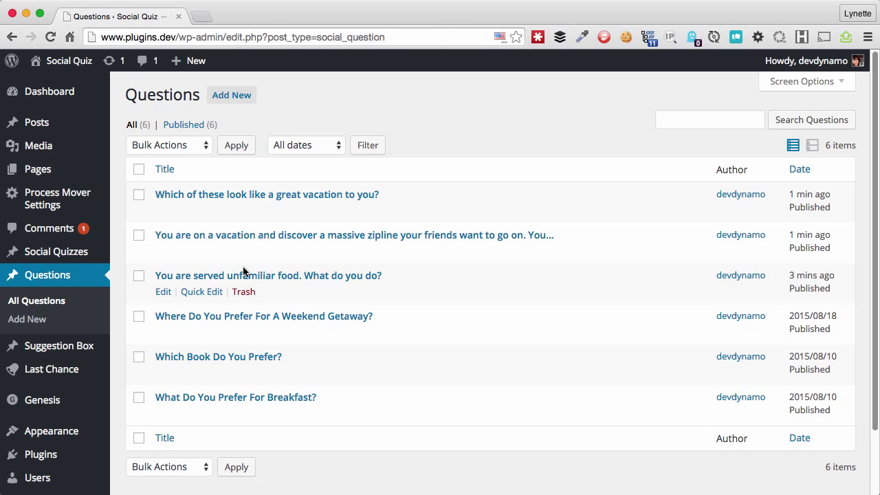
{"action": "mouse_move", "coordinate": [302, 235]}
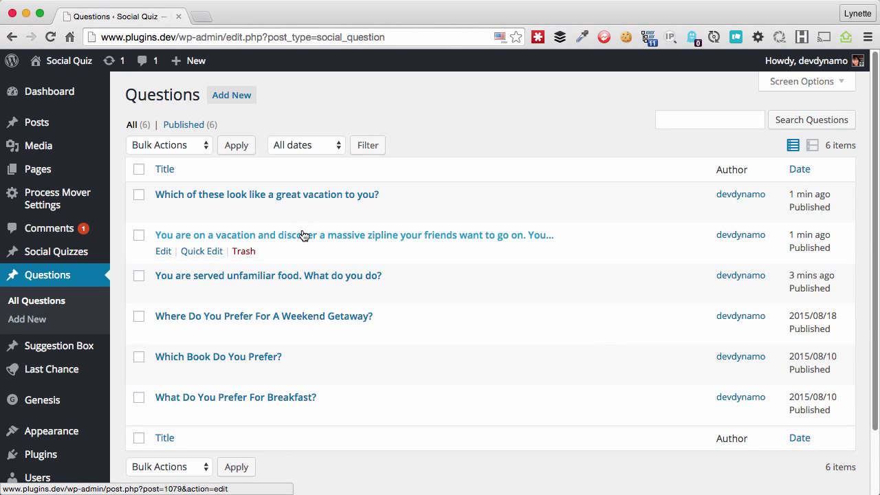
{"action": "mouse_move", "coordinate": [304, 235]}
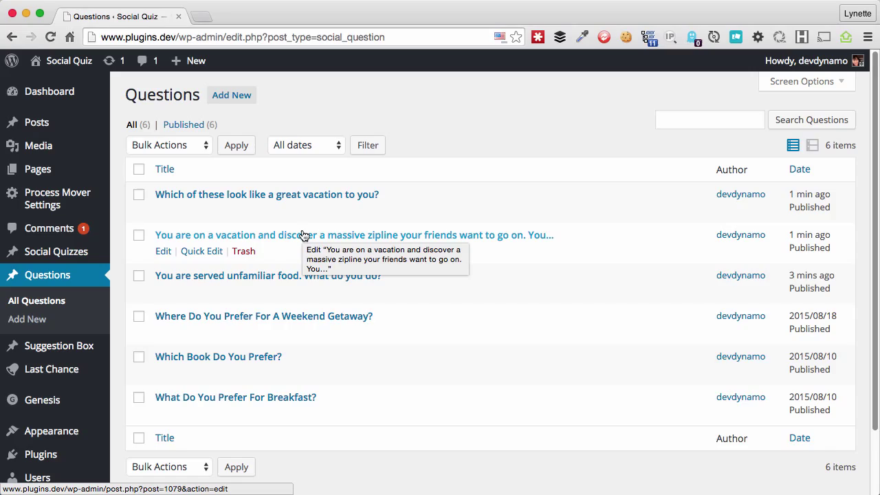
Leave All Questions and start a blank Add New Social Quiz form
{"action": "left_click", "coordinate": [353, 233]}
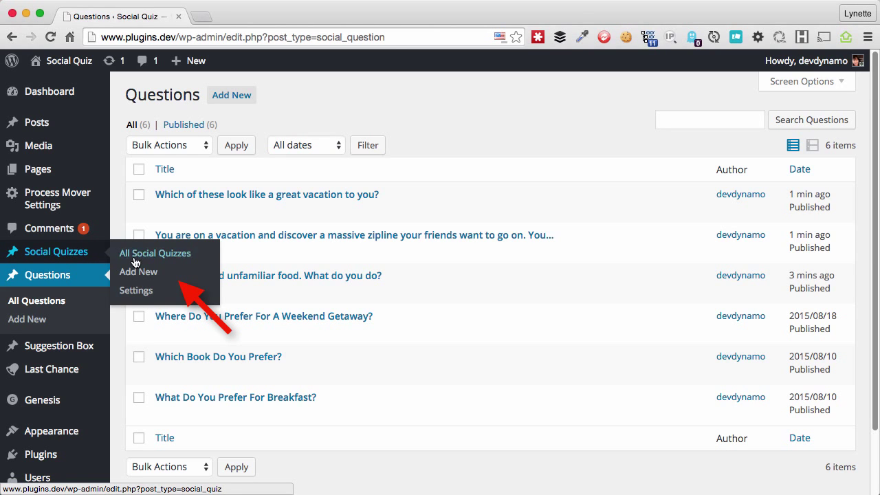
{"action": "mouse_move", "coordinate": [137, 273]}
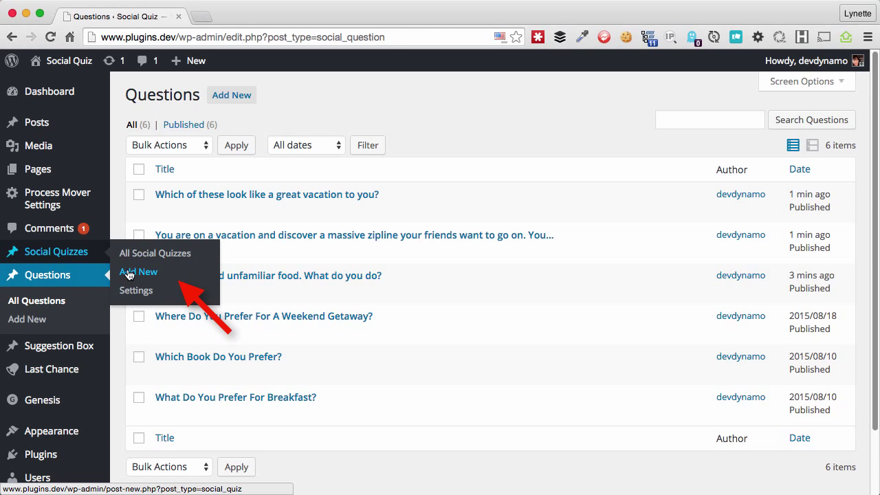
{"action": "left_click", "coordinate": [137, 270]}
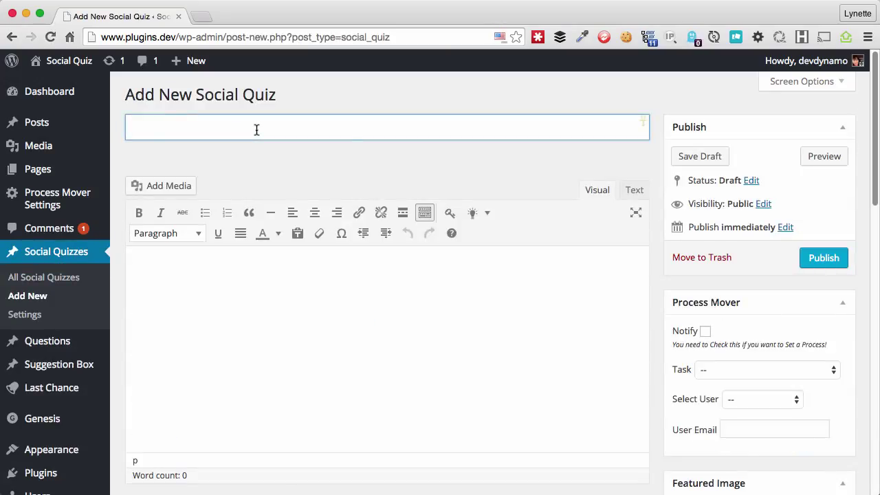
Title the quiz How Adventurous Are You? and copy its description into the Quiz Short Description box
{"action": "type", "text": "How Adventurous Are You?"}
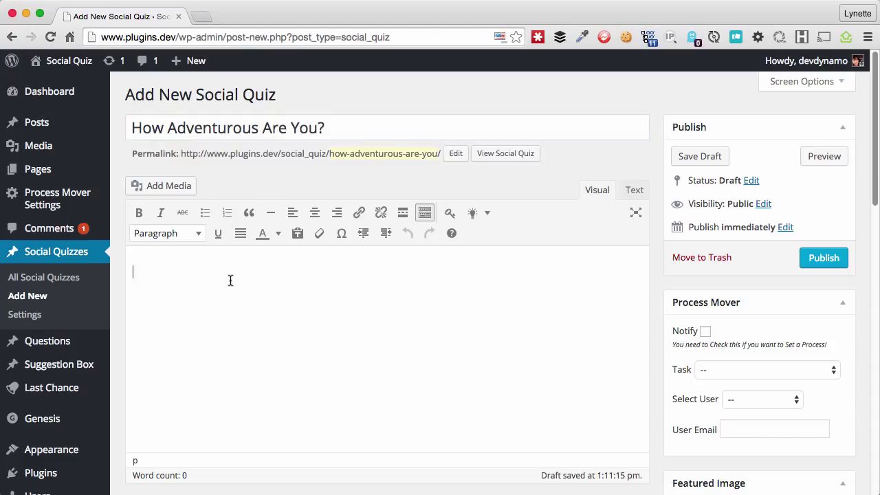
{"action": "type", "text": "Are you the first to go off the beaten path? Or do you prefer not to risk it, staying to your known surroundings? Find out with this quiz."}
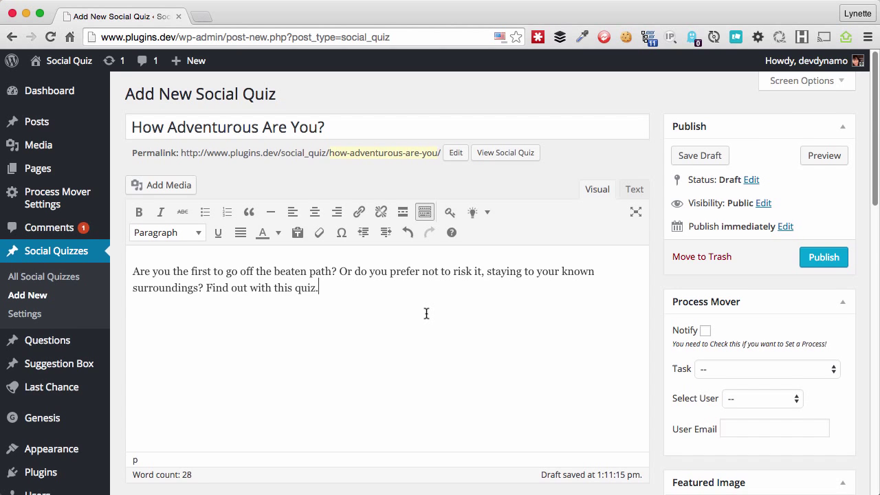
{"action": "scroll", "scroll_direction": "down", "scroll_amount": 3}
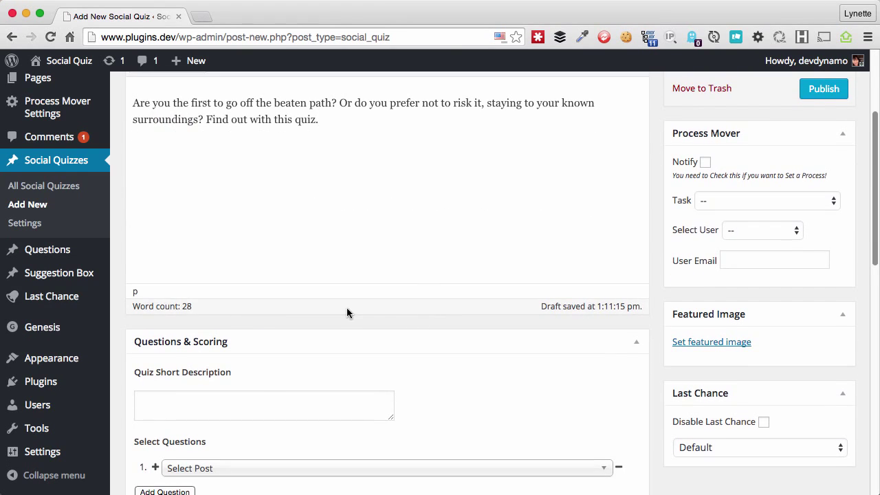
{"action": "left_click", "coordinate": [264, 404]}
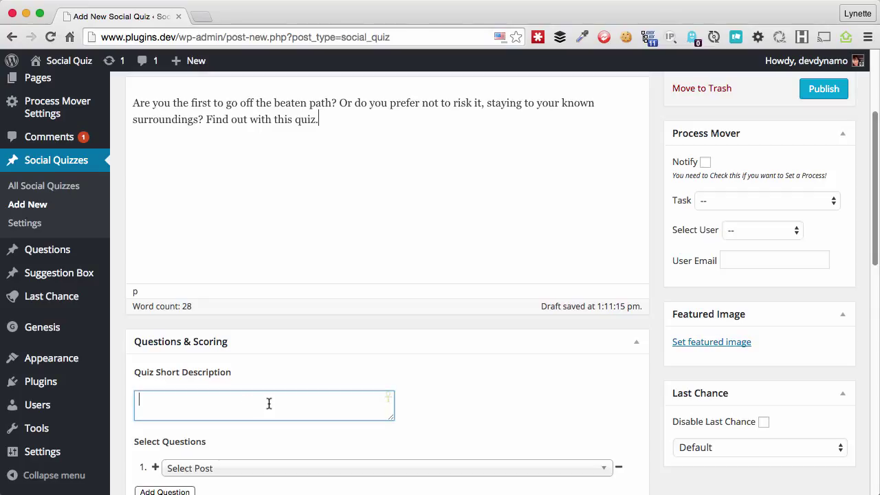
{"action": "mouse_move", "coordinate": [283, 403]}
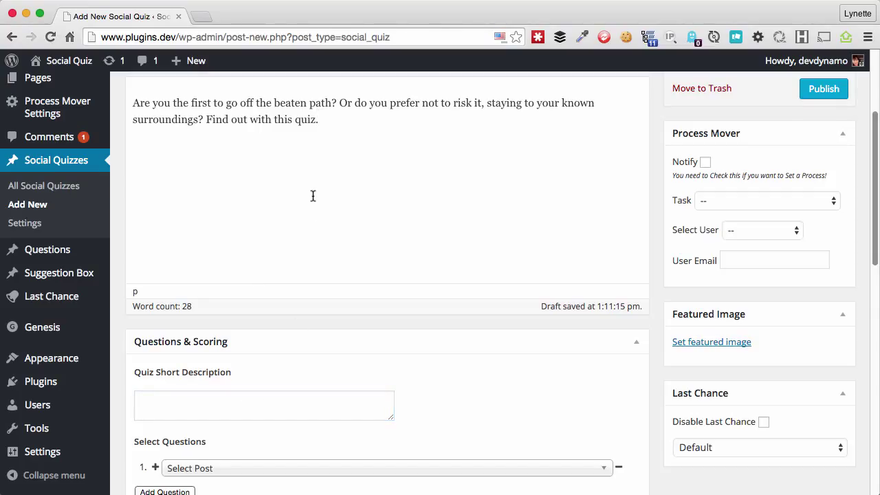
{"action": "left_click", "coordinate": [318, 119]}
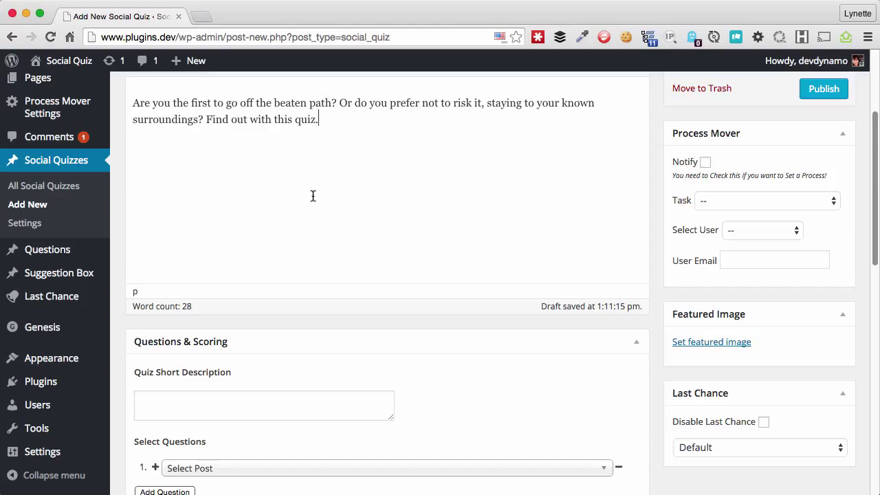
{"action": "mouse_move", "coordinate": [335, 115]}
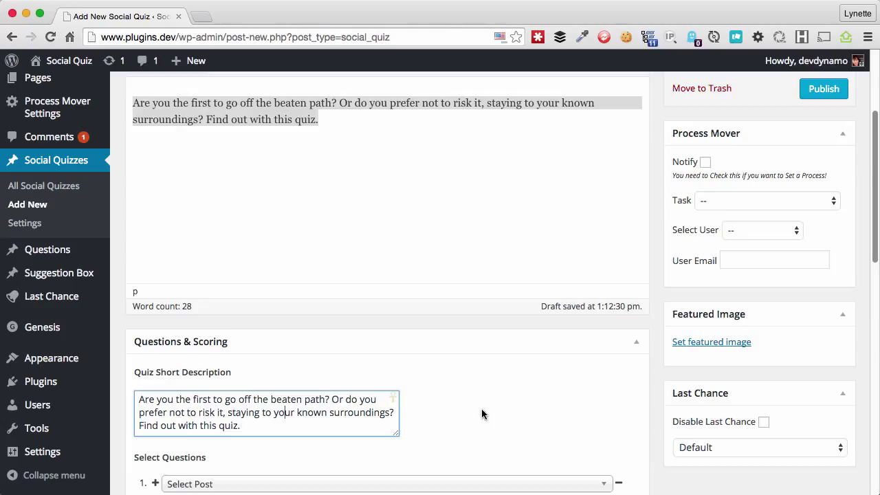
Attach questions pid 1077, pid 1079 and pid 1081 in Questions & Scoring
{"action": "scroll", "scroll_direction": "down", "scroll_amount": 3}
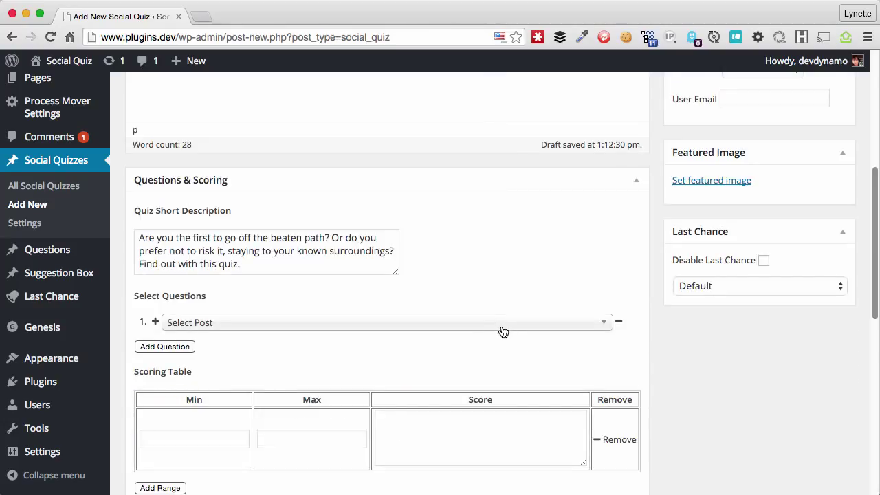
{"action": "left_click", "coordinate": [384, 321]}
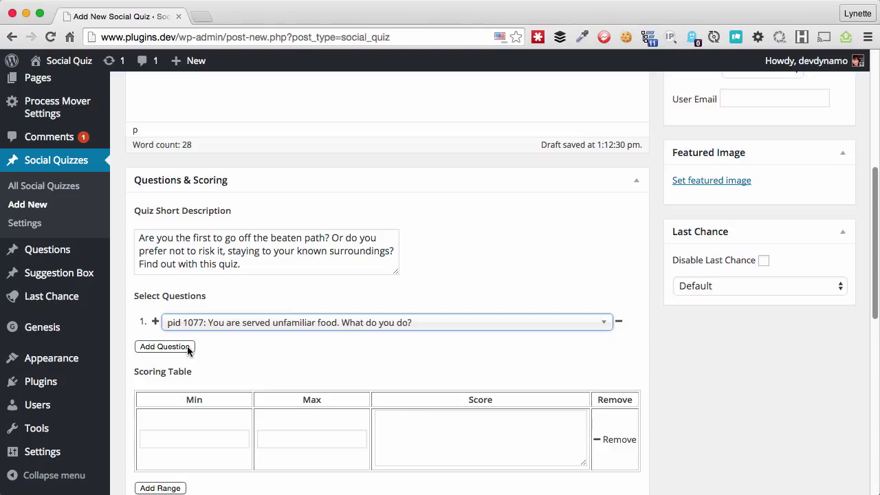
{"action": "left_click", "coordinate": [165, 346]}
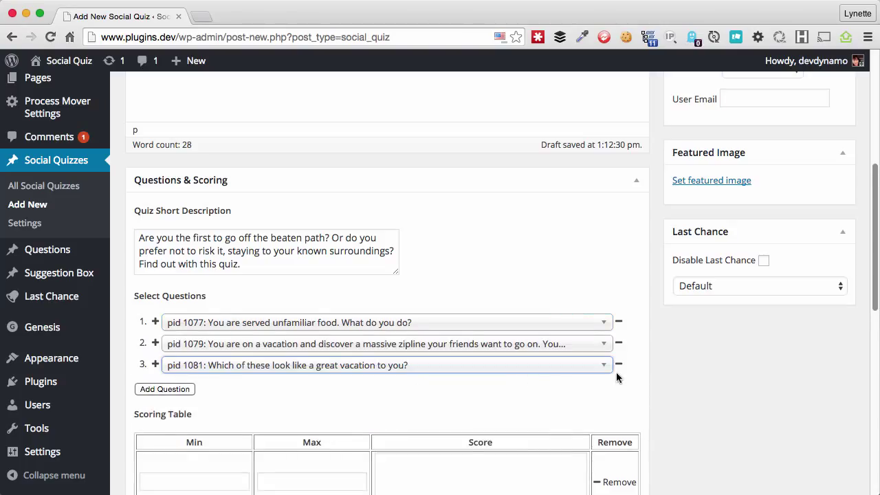
{"action": "mouse_move", "coordinate": [618, 367]}
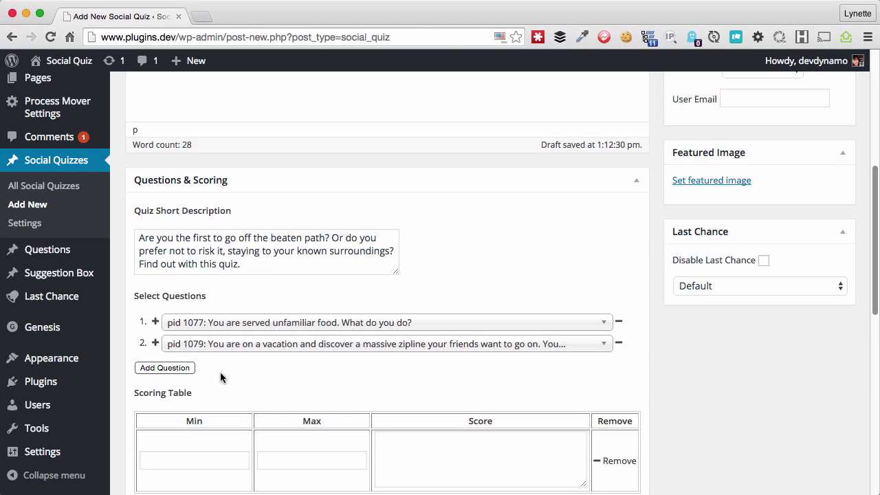
{"action": "left_click", "coordinate": [165, 368]}
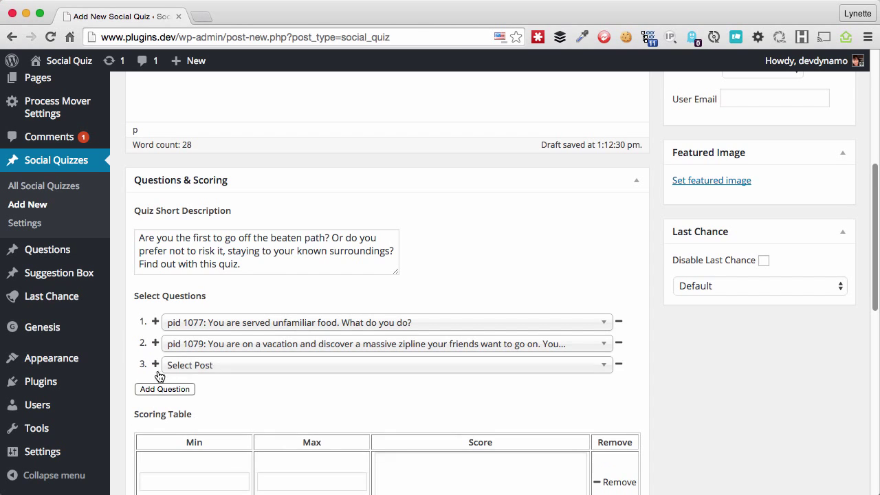
{"action": "left_click", "coordinate": [387, 366]}
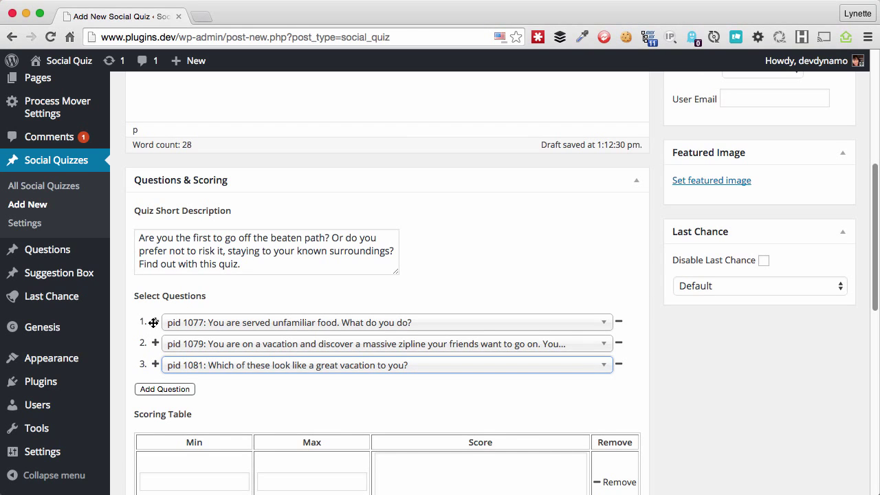
{"action": "left_click", "coordinate": [618, 343]}
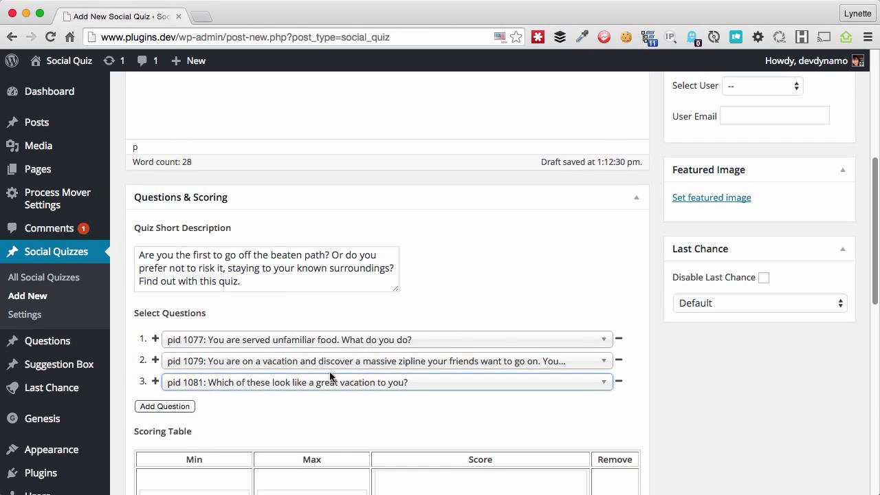
{"action": "mouse_move", "coordinate": [305, 406]}
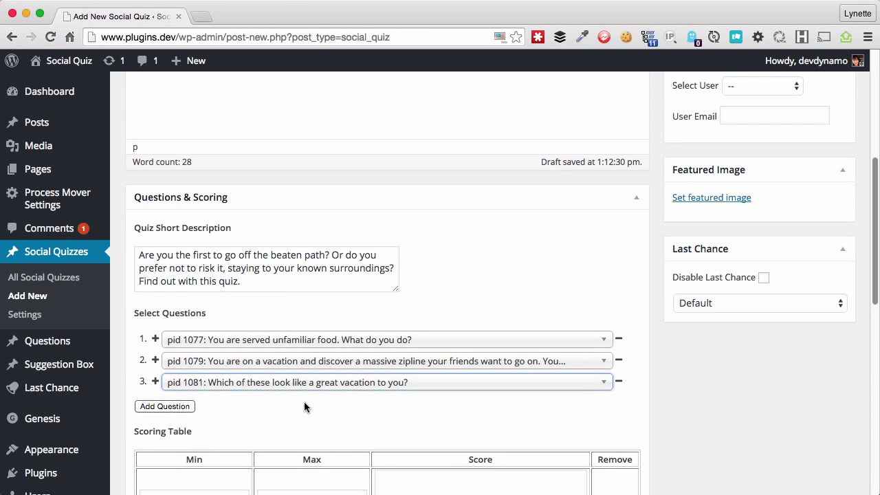
Fill the first scoring range 0–10 with message 'You are not adventurous at all.'
{"action": "scroll", "scroll_direction": "down", "scroll_amount": 3}
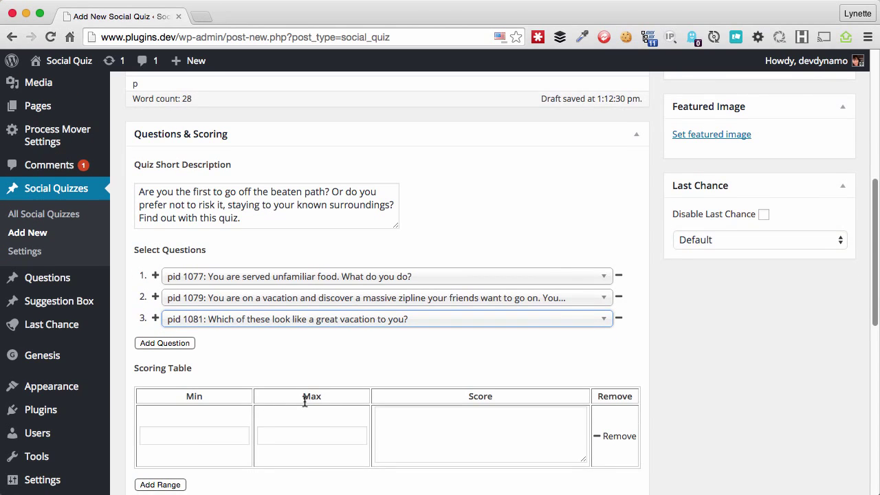
{"action": "mouse_move", "coordinate": [363, 291]}
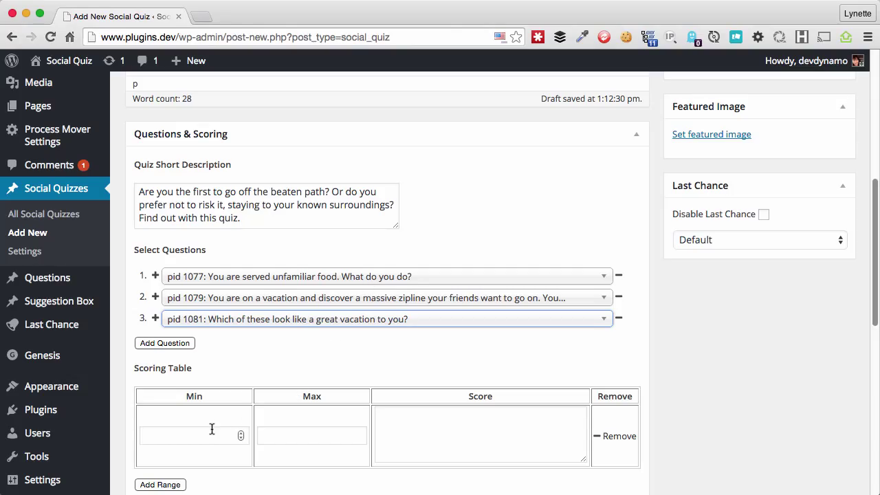
{"action": "left_click", "coordinate": [194, 434]}
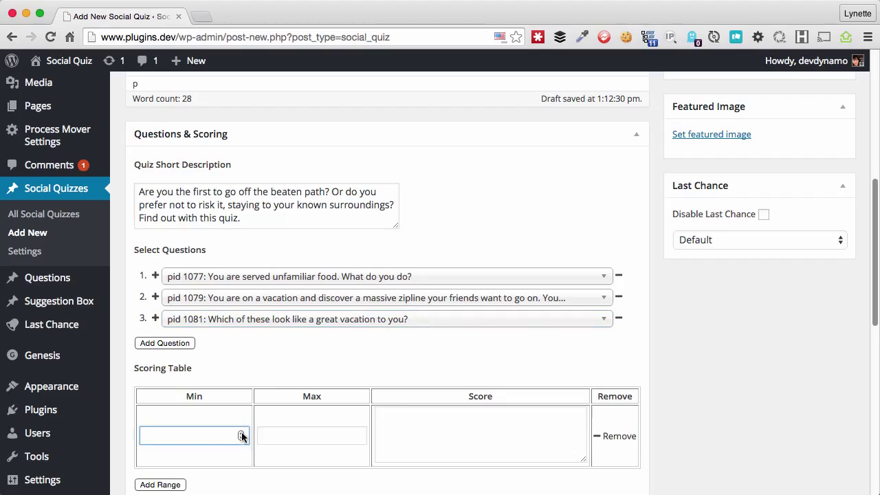
{"action": "type", "text": "0"}
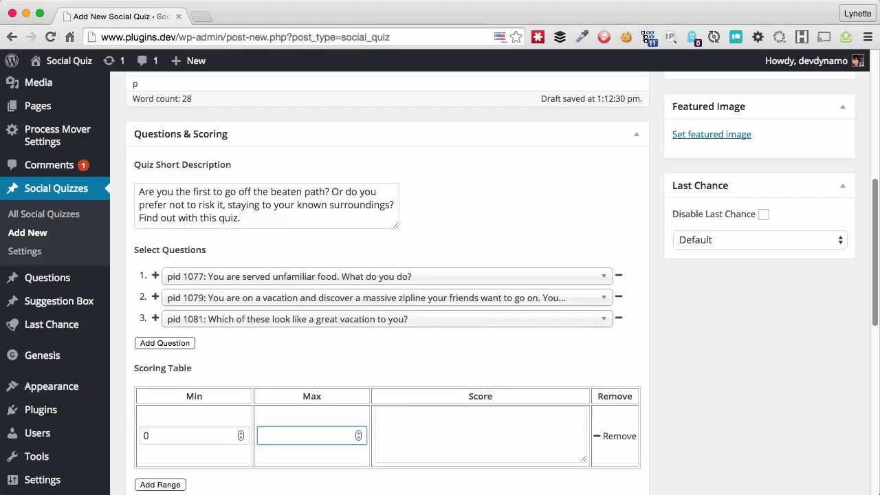
{"action": "type", "text": "10"}
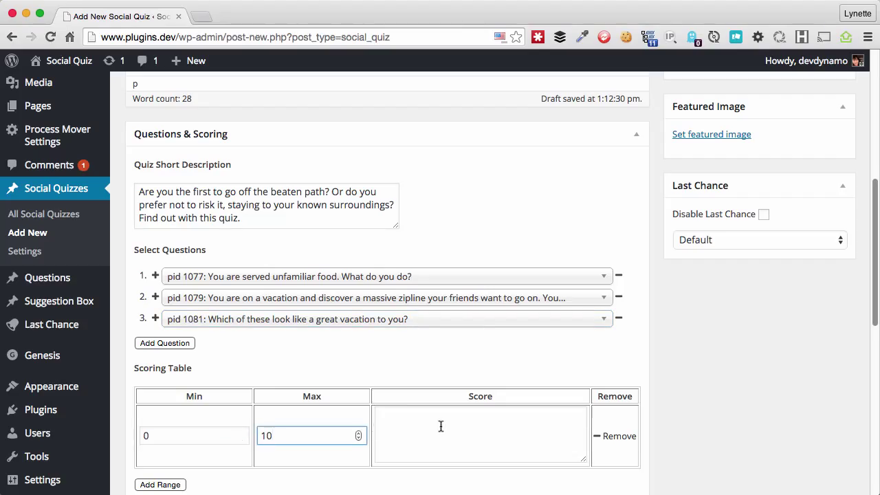
{"action": "type", "text": "You are not adventurous at all."}
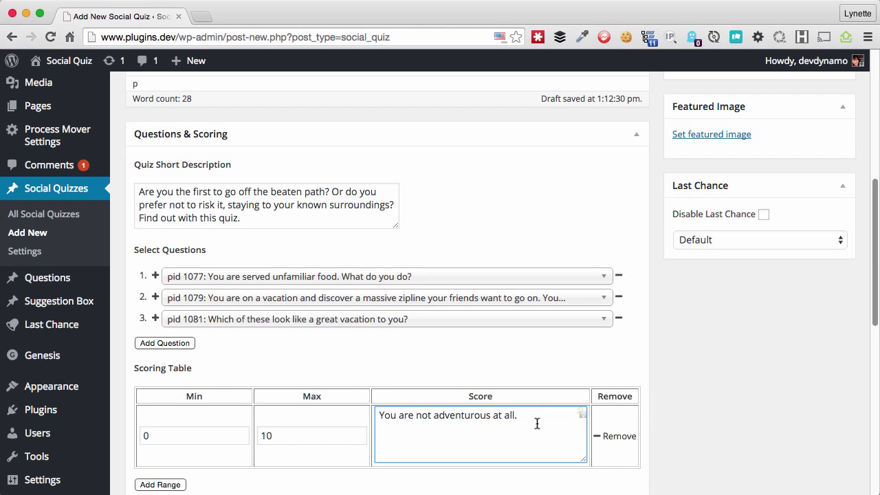
Fill the second range 11–20 with its 'it all depends' message and add a third range
{"action": "left_click", "coordinate": [160, 483]}
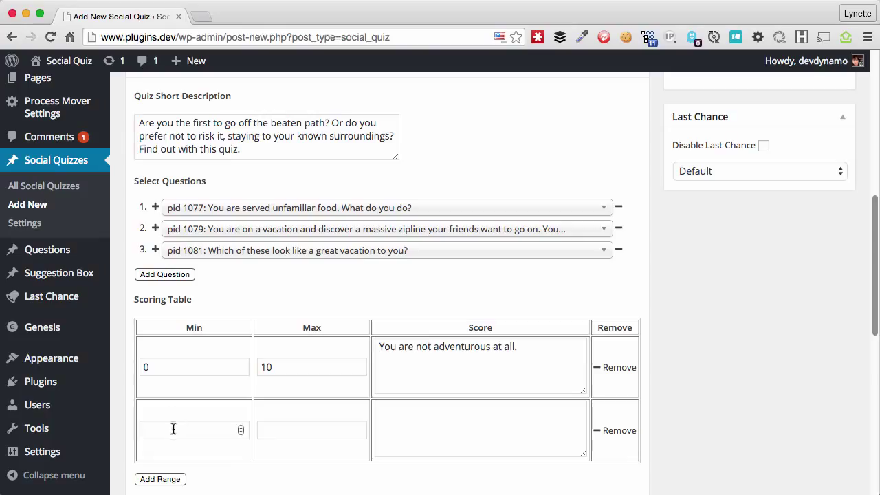
{"action": "type", "text": "11"}
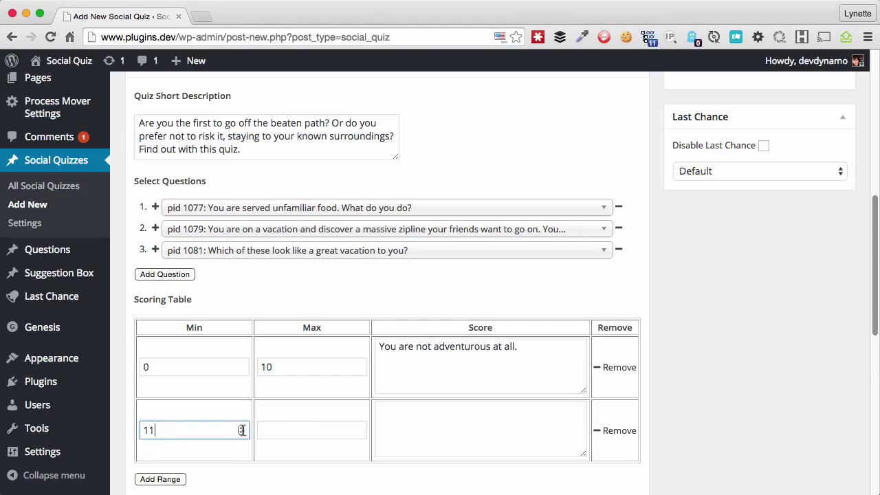
{"action": "type", "text": "20"}
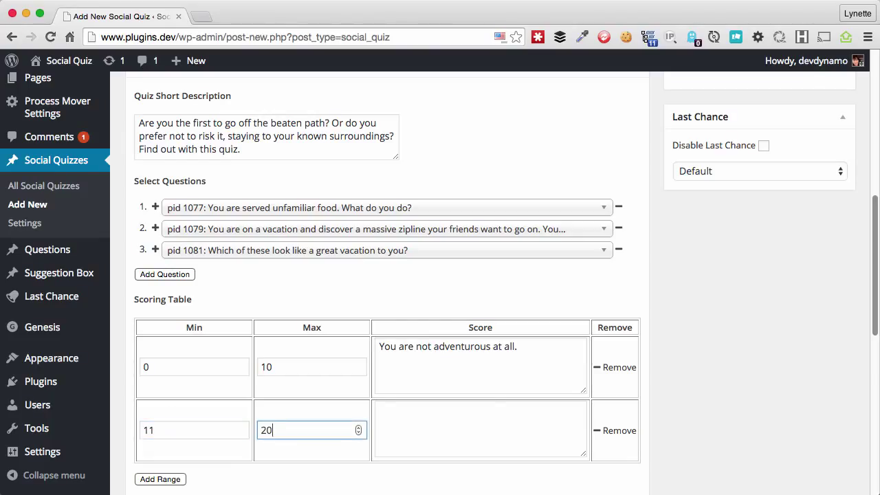
{"action": "type", "text": "You can be adventurous, it all depends what it is, who you are with and your mood."}
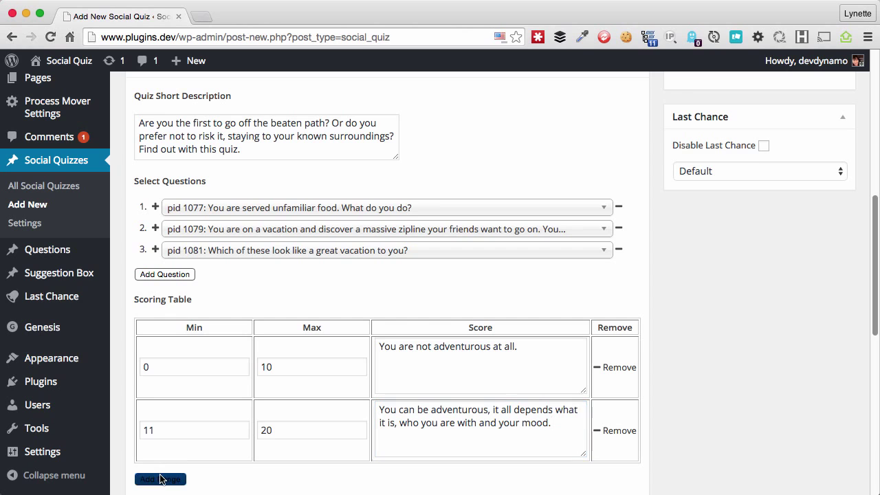
{"action": "left_click", "coordinate": [160, 479]}
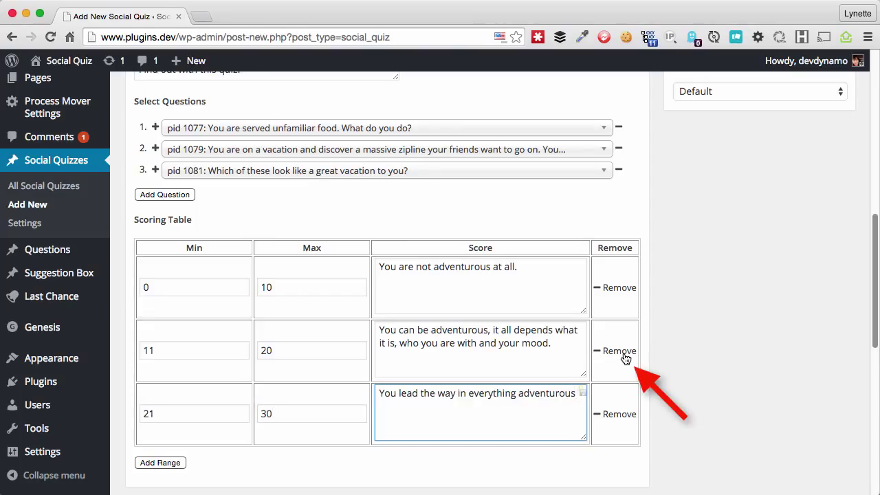
{"action": "mouse_move", "coordinate": [530, 346]}
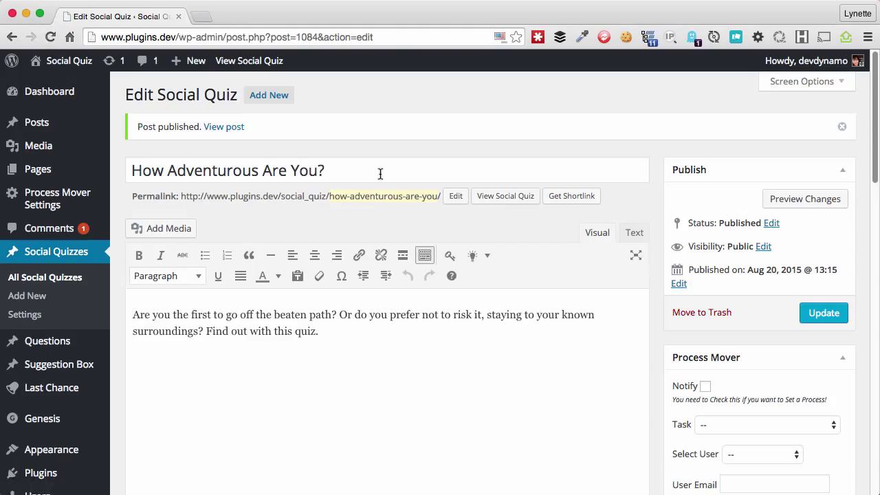
View the published How Adventurous Are You? quiz on the live site
{"action": "left_click", "coordinate": [222, 126]}
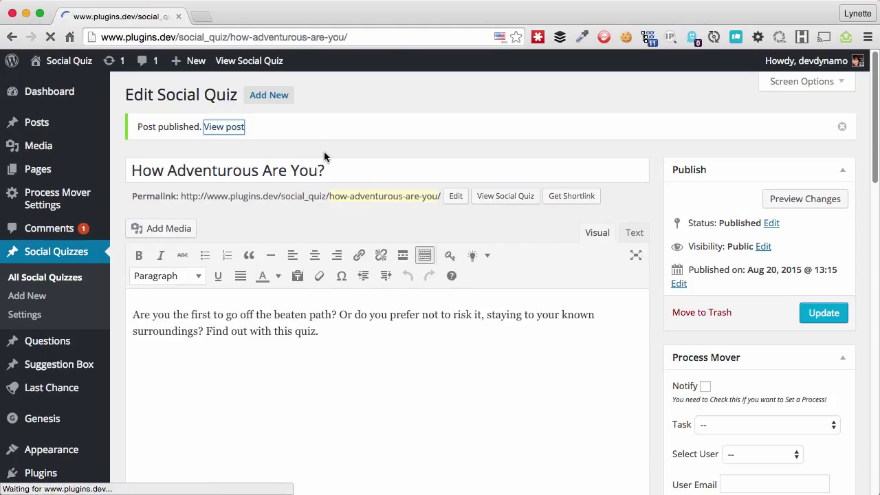
{"action": "left_click", "coordinate": [223, 127]}
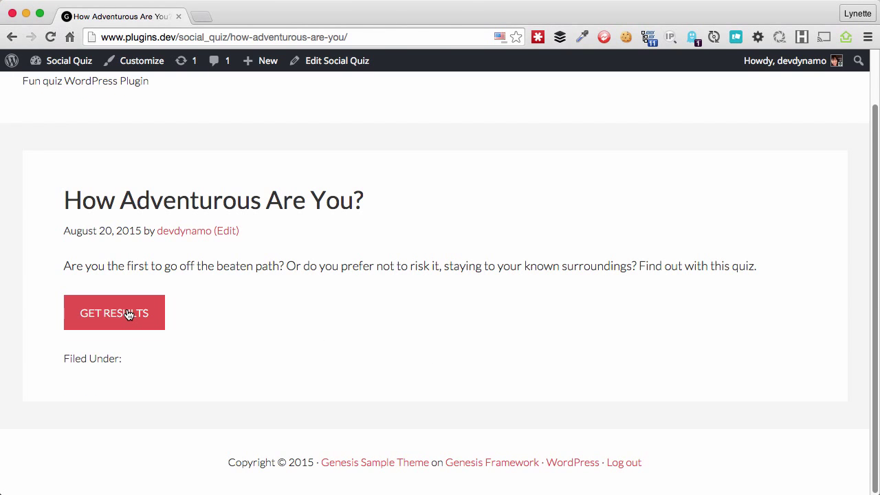
Get the result 'You lead the way in everything adventurous' and start sharing it on Facebook
{"action": "left_click", "coordinate": [114, 313]}
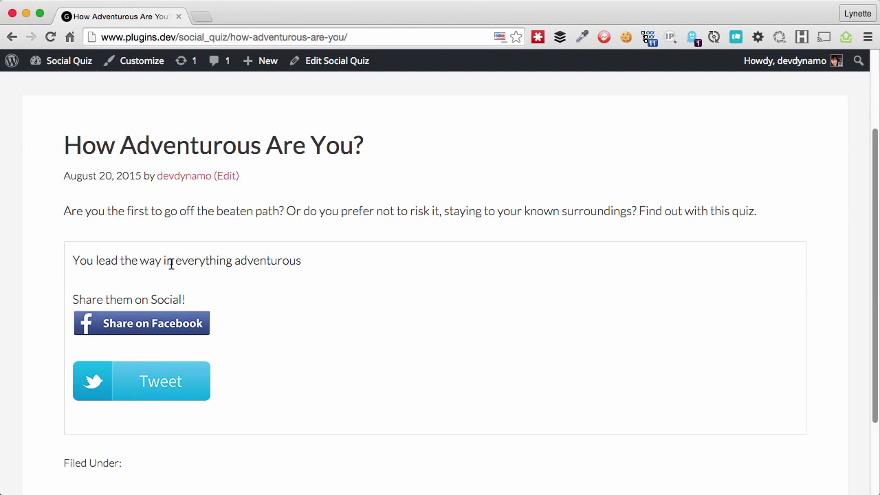
{"action": "mouse_move", "coordinate": [218, 291]}
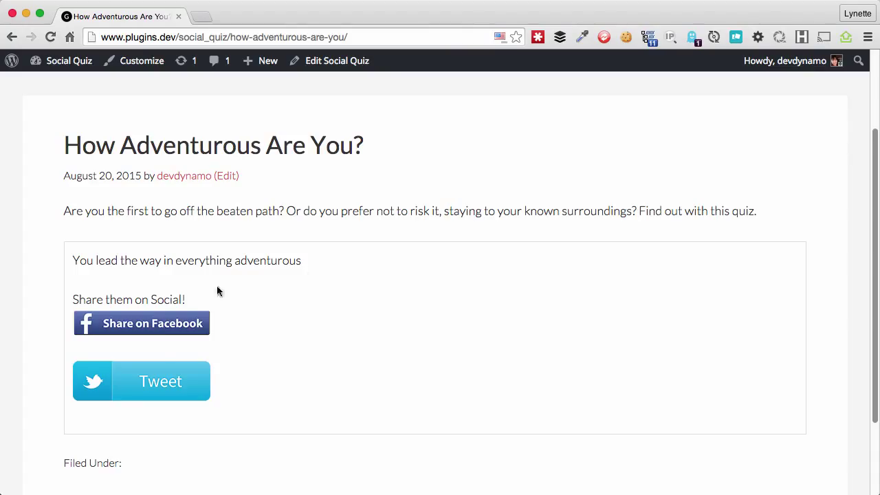
{"action": "mouse_move", "coordinate": [143, 390]}
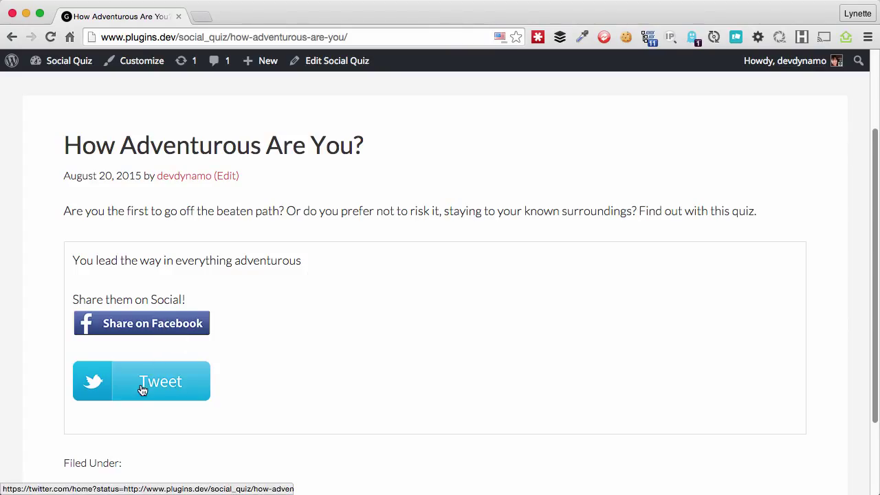
{"action": "left_click", "coordinate": [140, 323]}
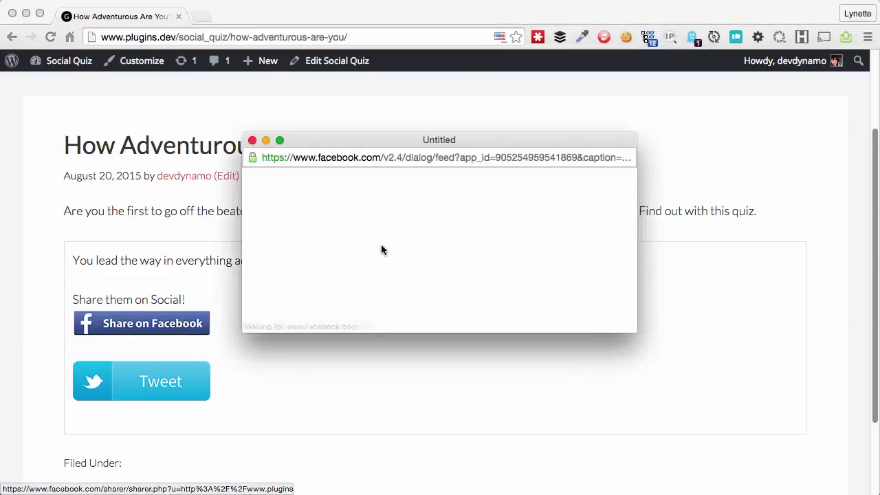